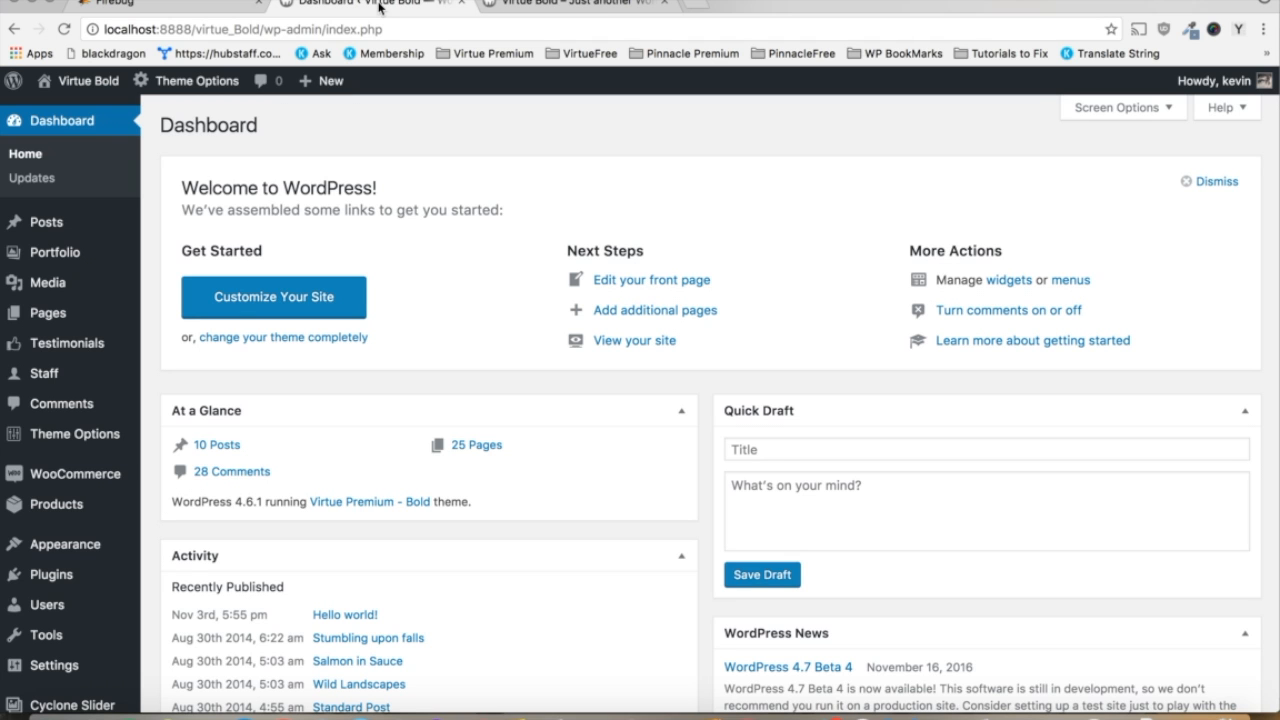
Switch to the browser tab showing the Firebug homepage.
{"action": "left_click", "coordinate": [110, 4]}
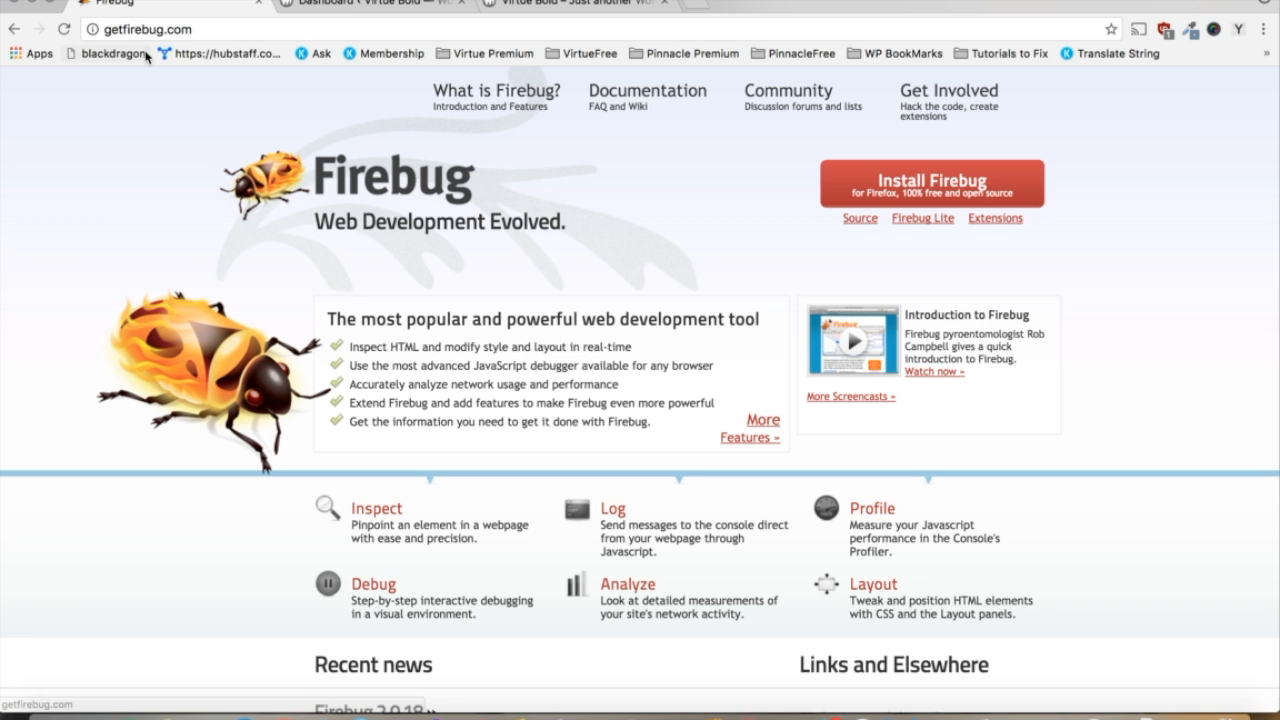
{"action": "mouse_move", "coordinate": [270, 180]}
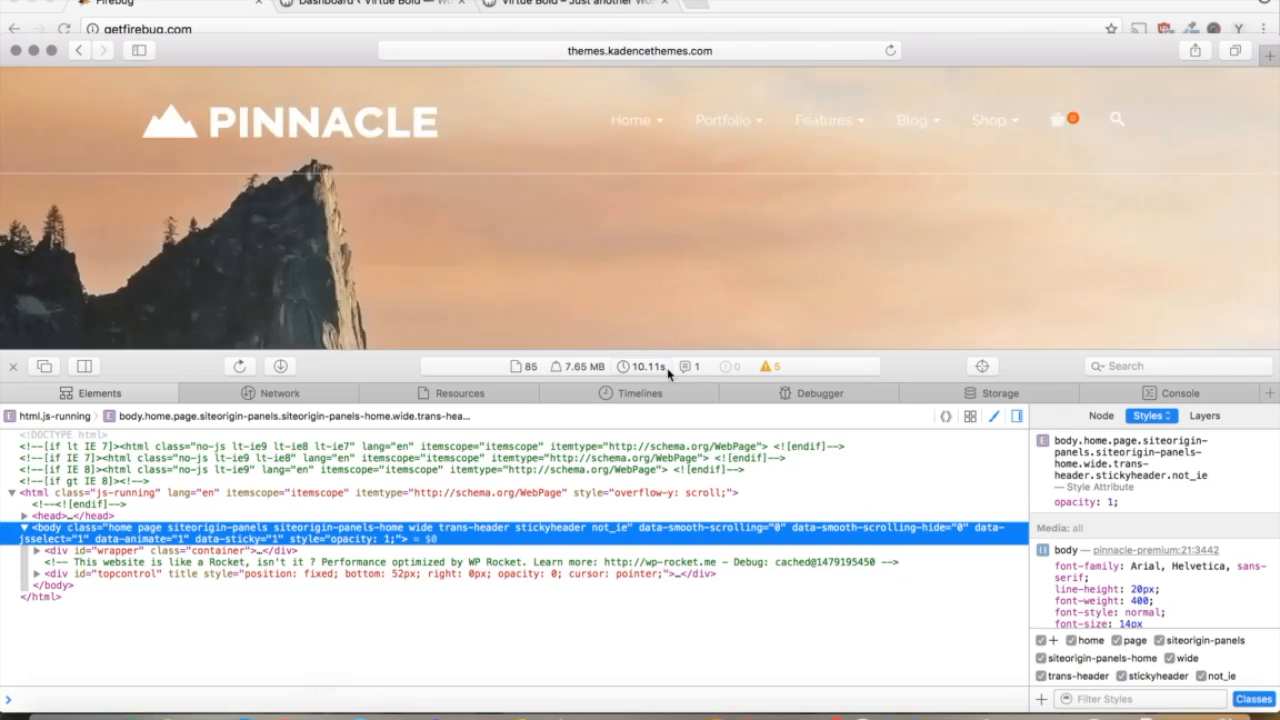
{"action": "mouse_move", "coordinate": [646, 366]}
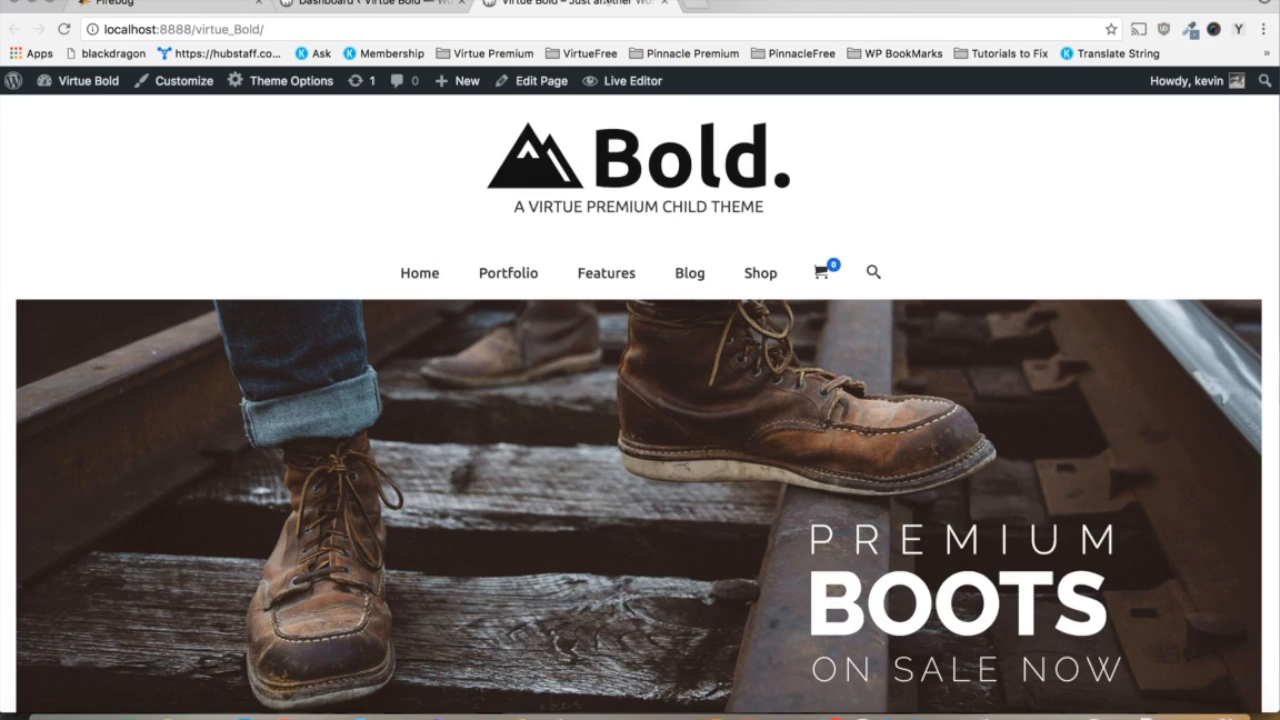
{"action": "scroll", "scroll_direction": "down", "scroll_amount": 3}
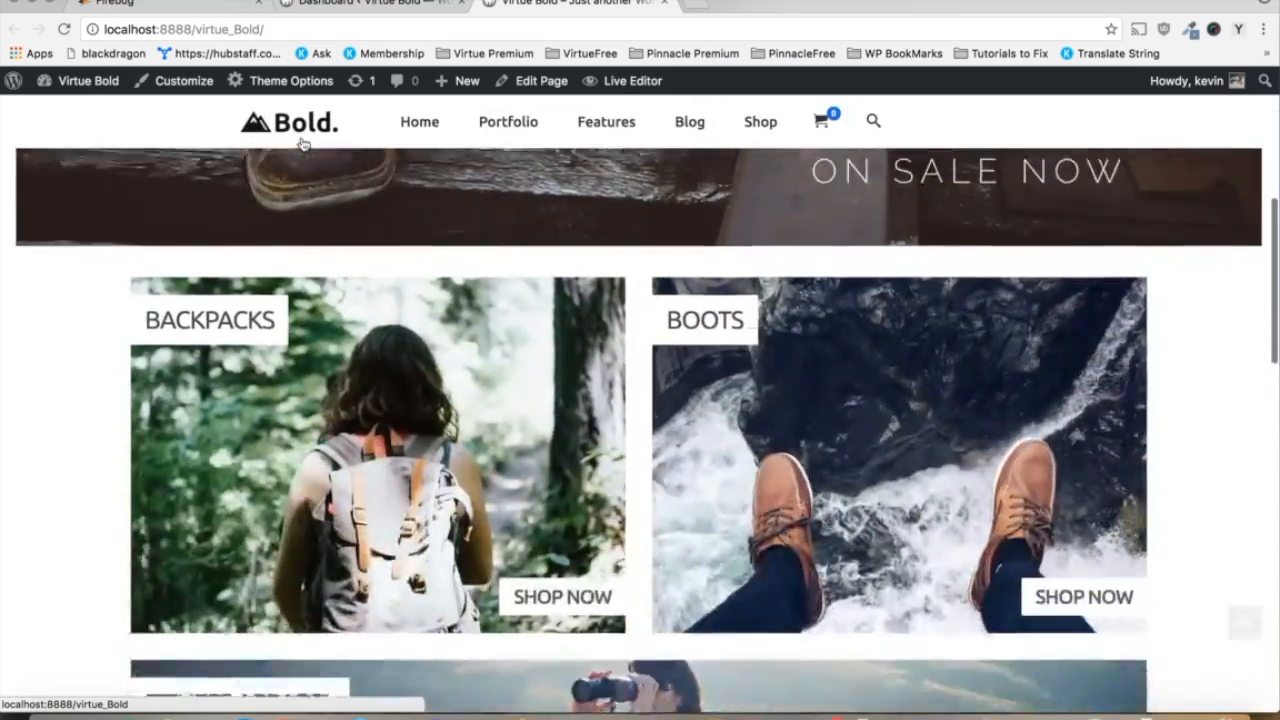
{"action": "scroll", "scroll_direction": "down", "scroll_amount": 3}
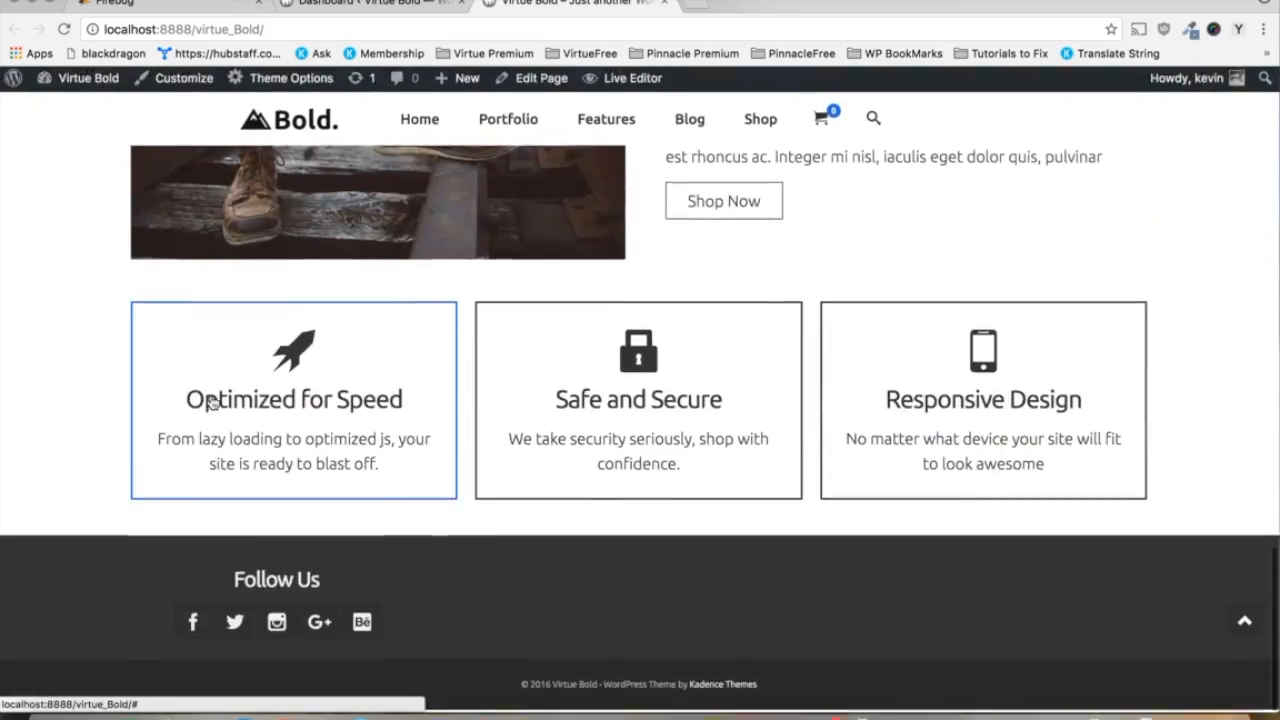
{"action": "scroll", "scroll_direction": "up", "scroll_amount": 3}
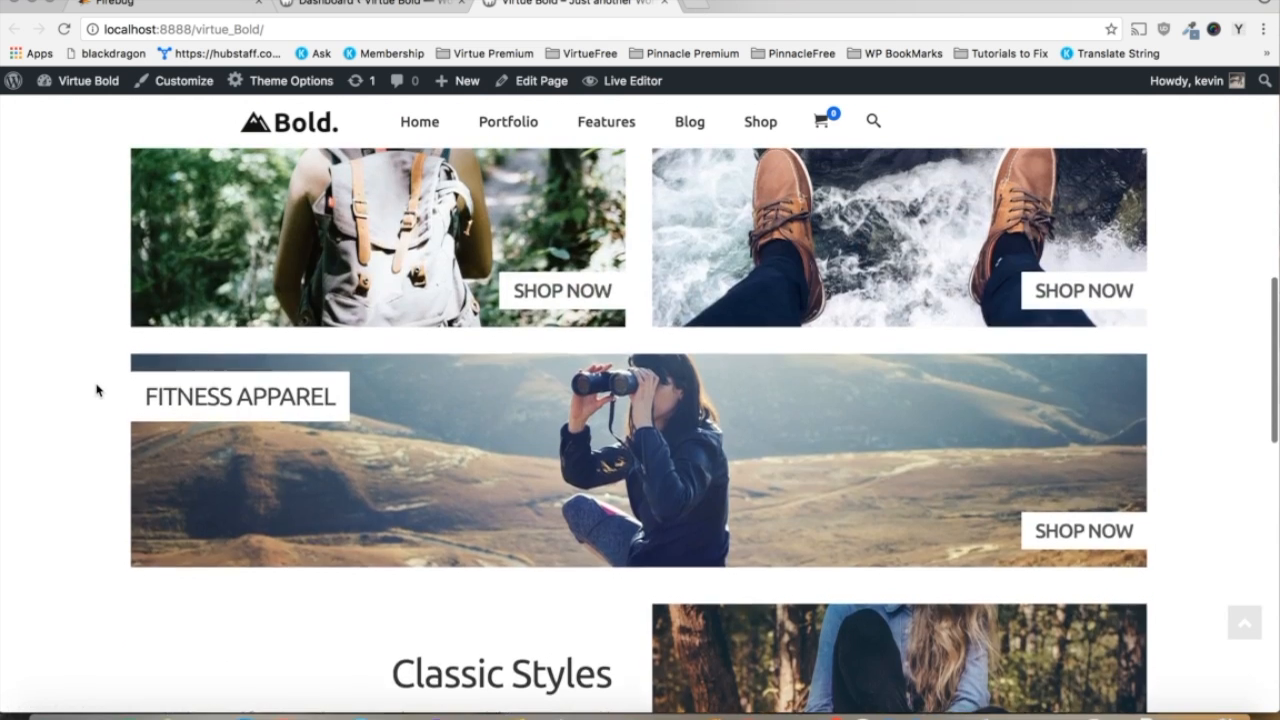
{"action": "scroll", "scroll_direction": "up", "scroll_amount": 3}
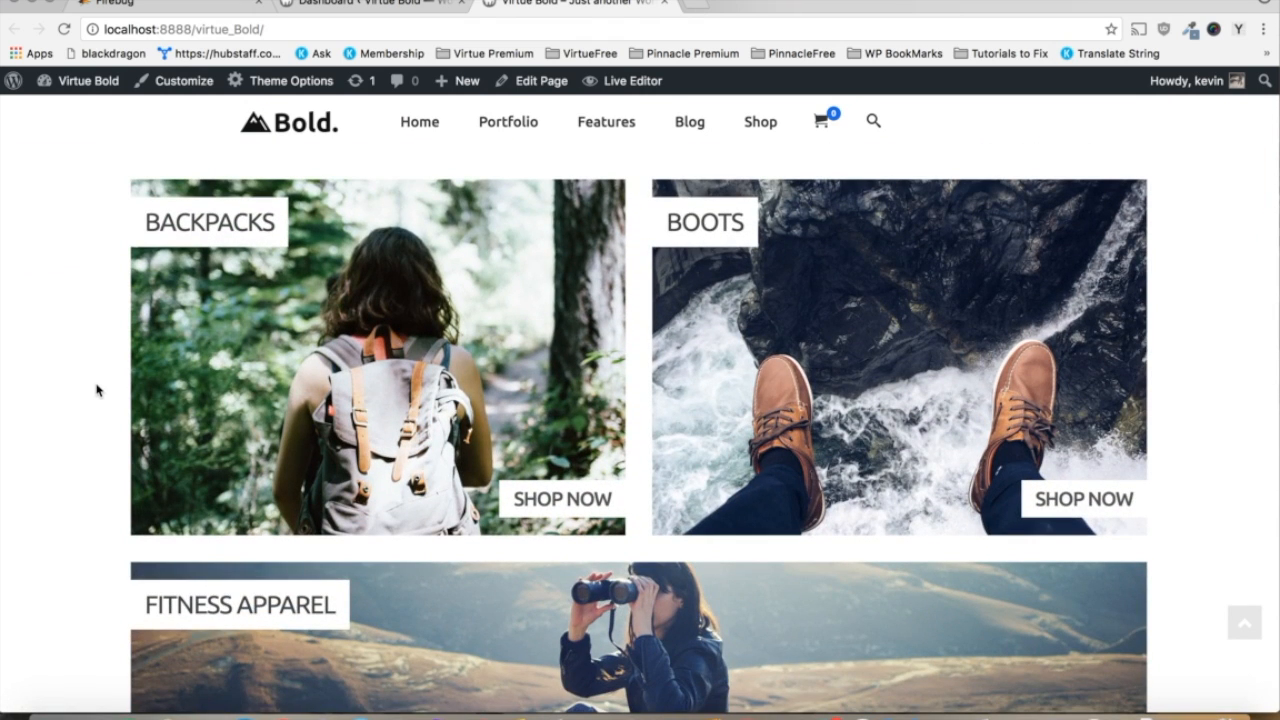
{"action": "mouse_move", "coordinate": [568, 432]}
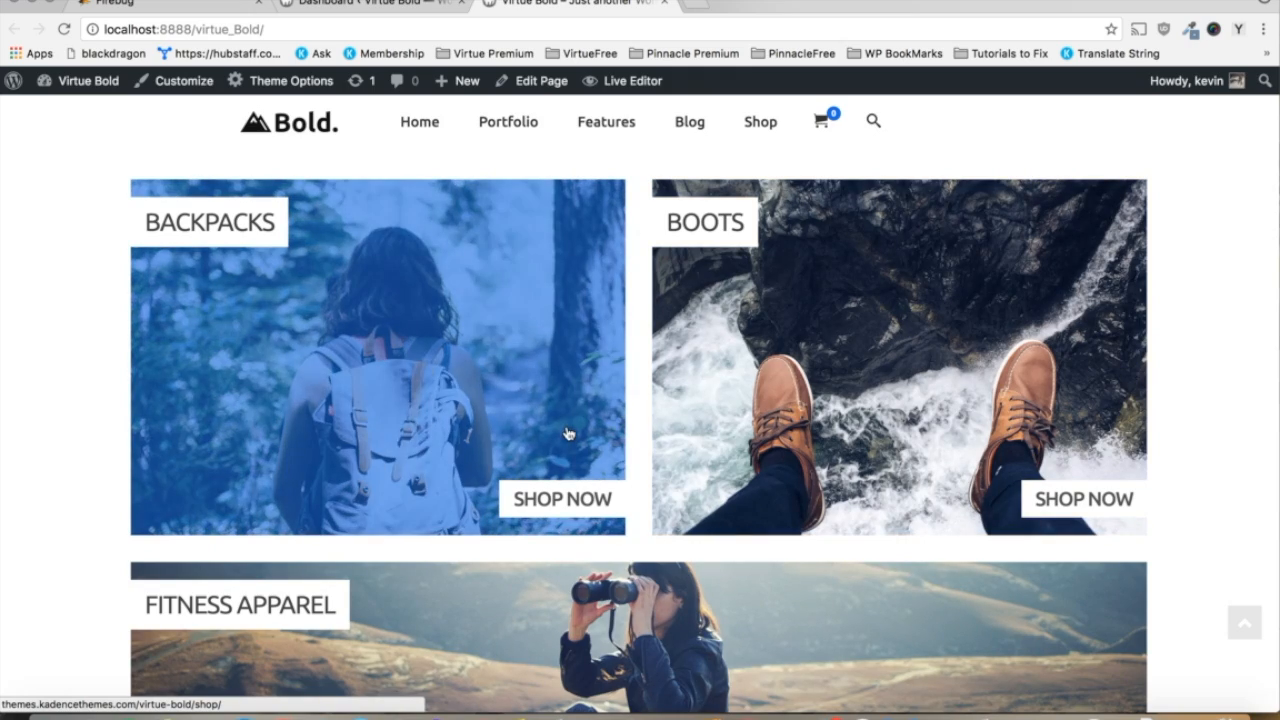
{"action": "scroll", "scroll_direction": "down", "scroll_amount": 3}
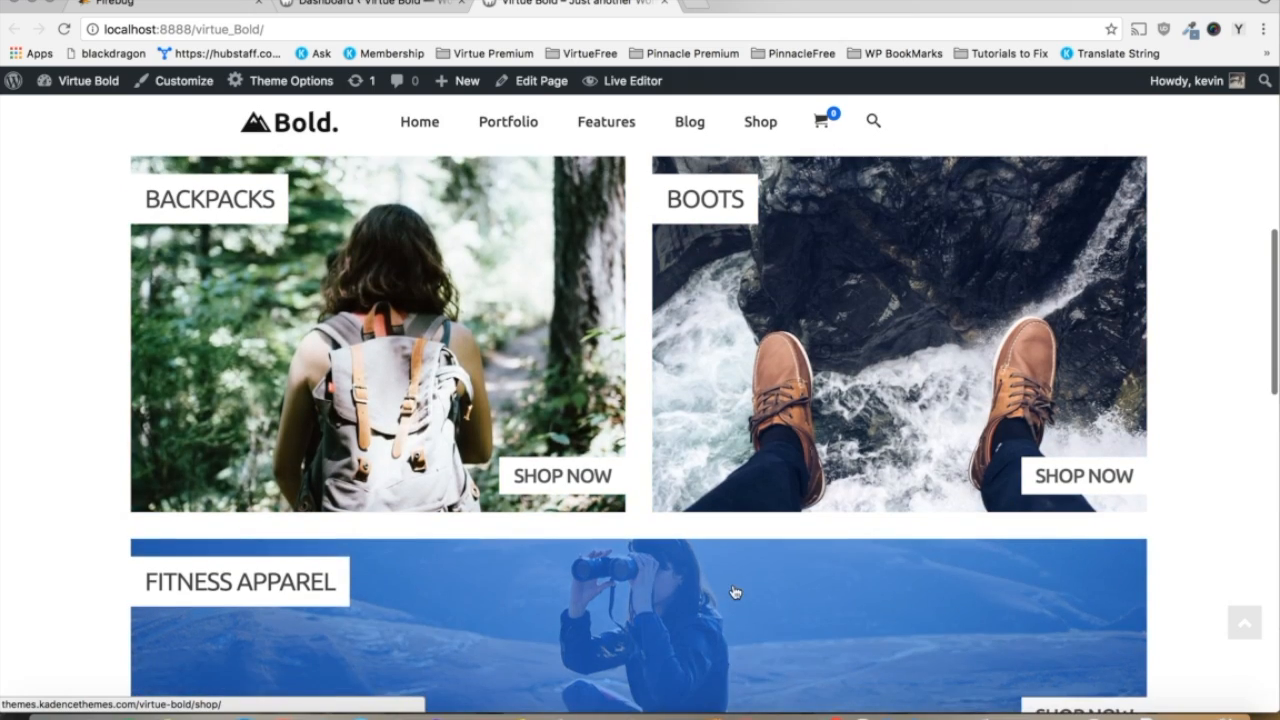
{"action": "mouse_move", "coordinate": [776, 344]}
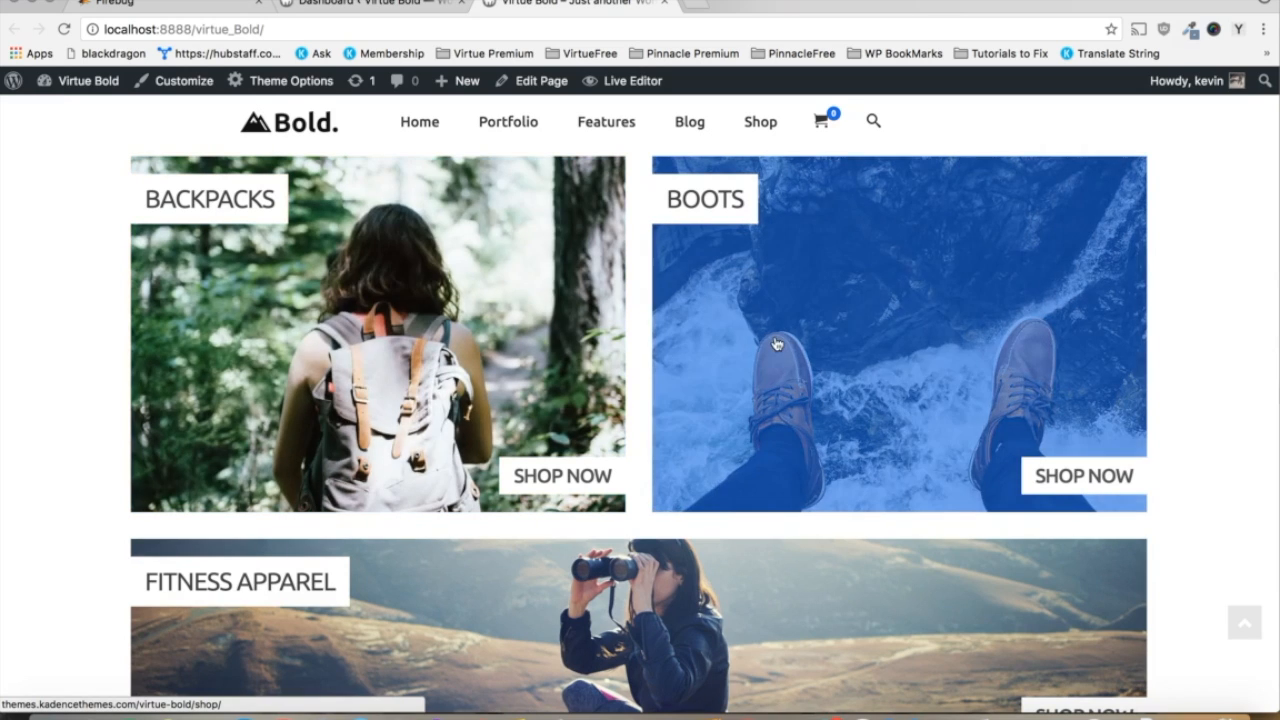
{"action": "scroll", "scroll_direction": "down", "scroll_amount": 3}
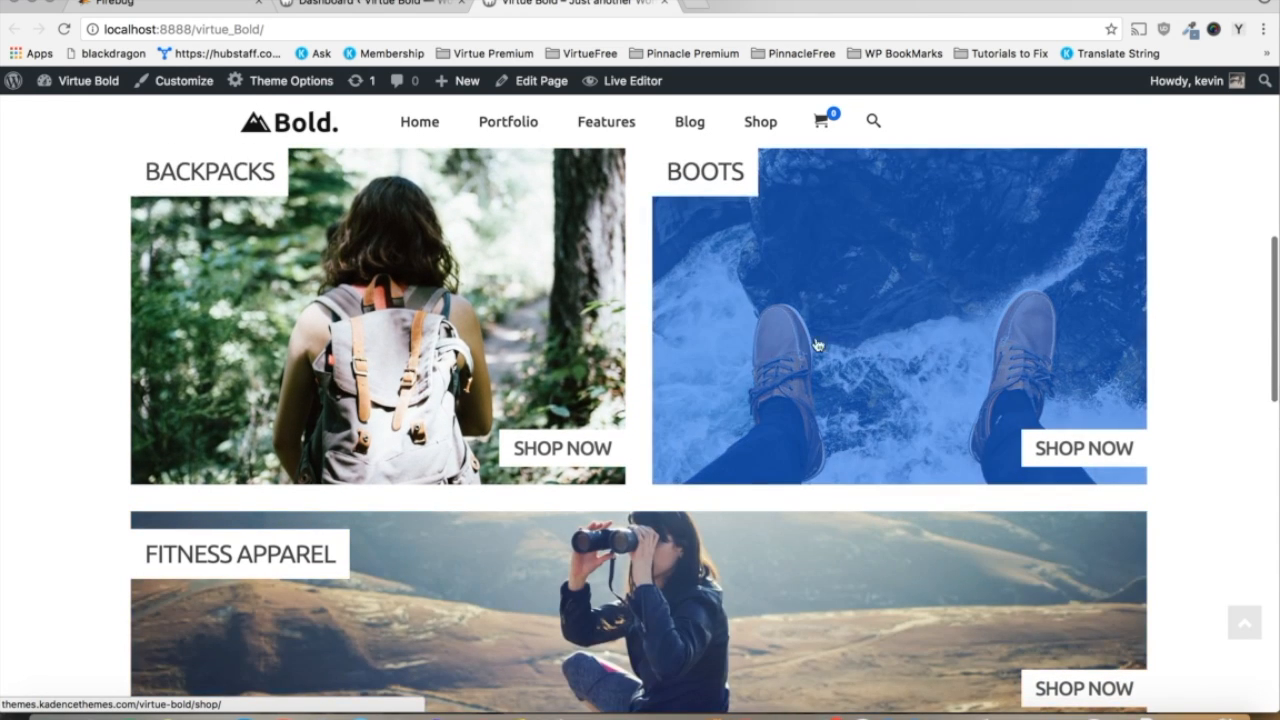
{"action": "mouse_move", "coordinate": [868, 318]}
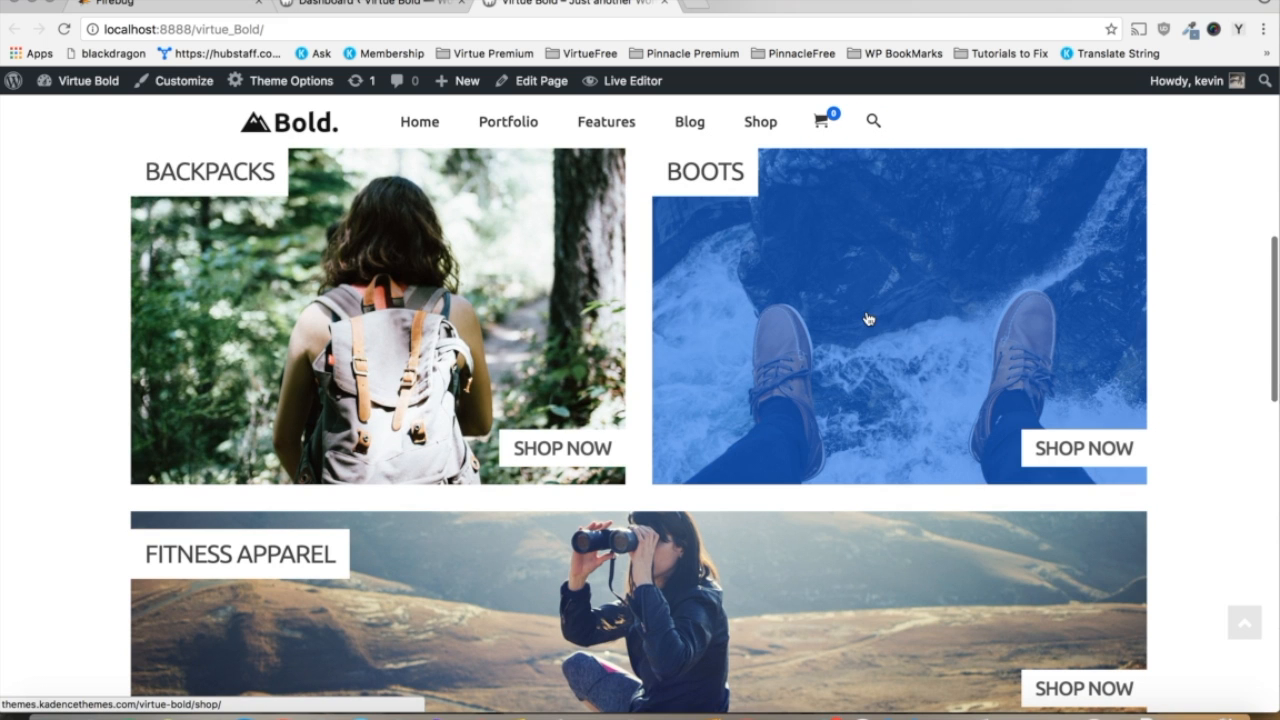
{"action": "mouse_move", "coordinate": [1244, 320]}
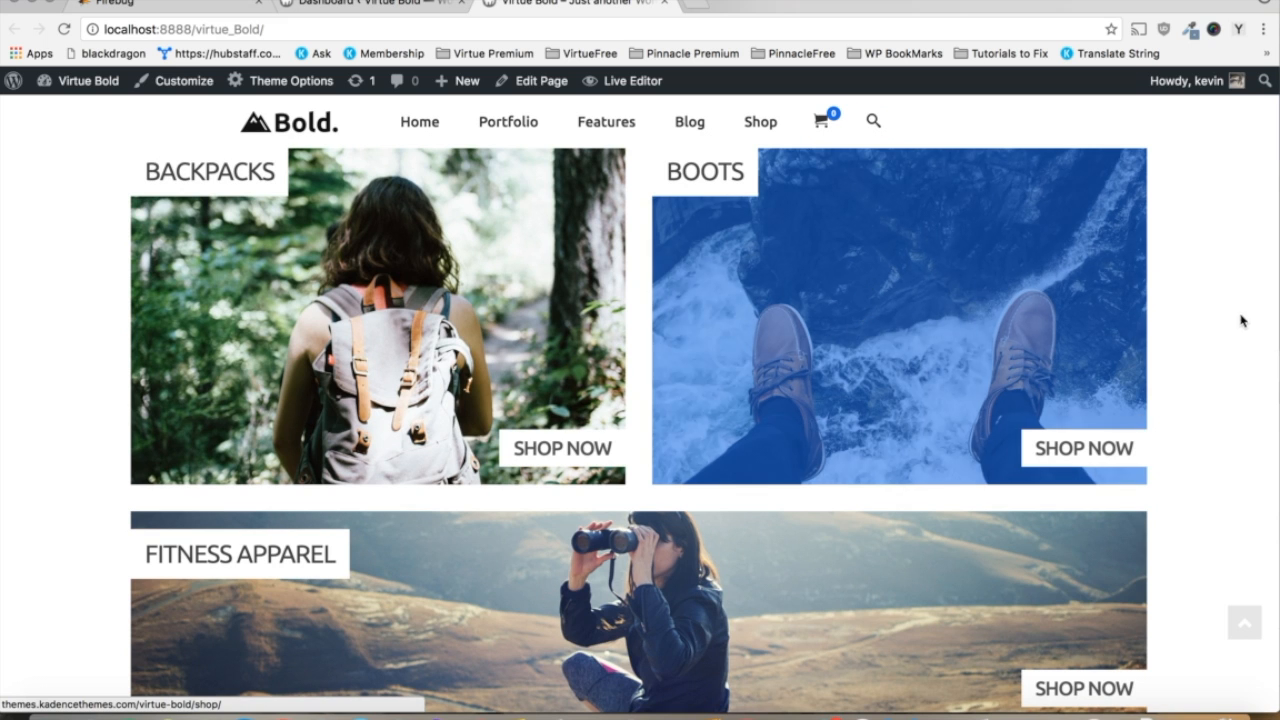
{"action": "mouse_move", "coordinate": [982, 324]}
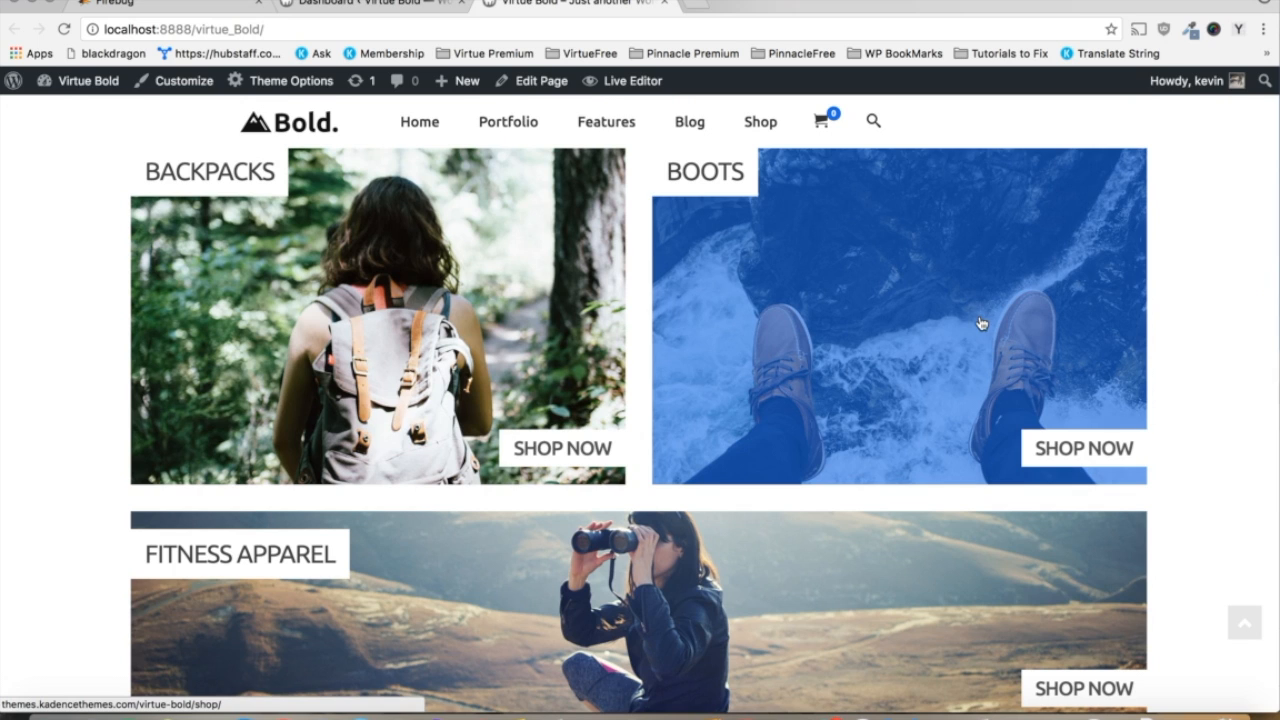
{"action": "mouse_move", "coordinate": [884, 260]}
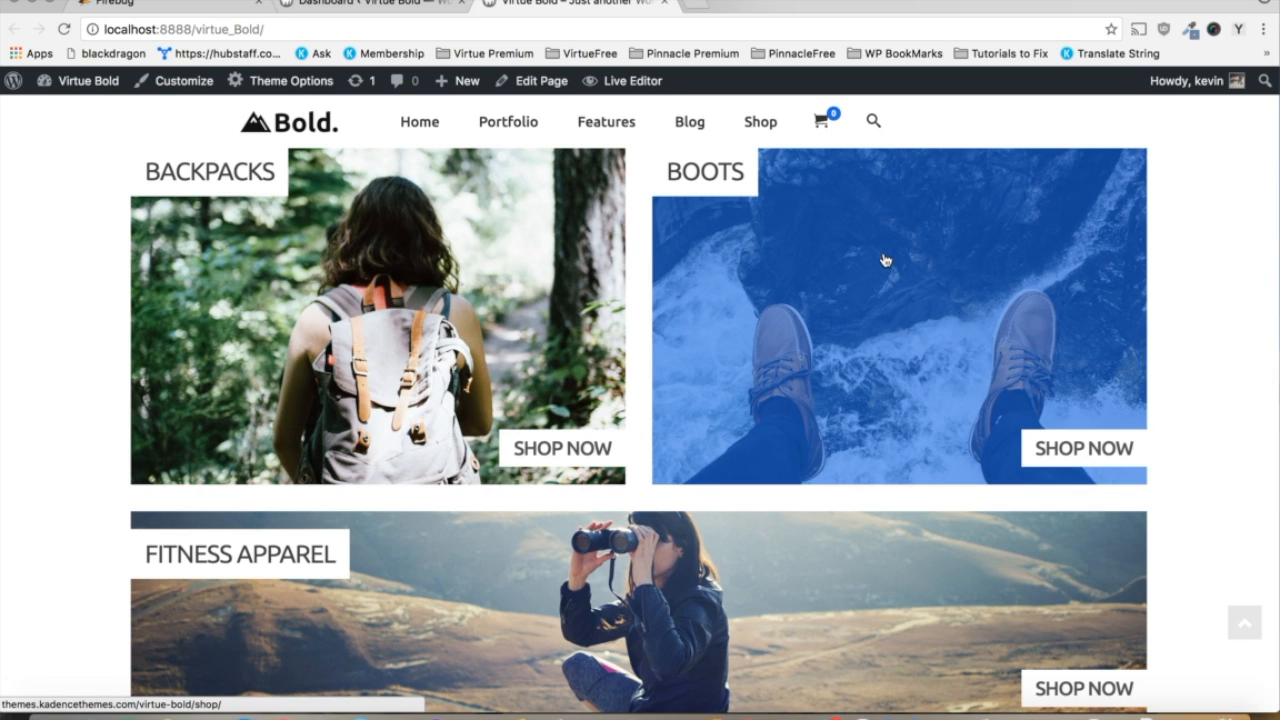
Inspect the Boots image to reveal its div.home-message markup in the Elements tree.
{"action": "right_click", "coordinate": [884, 262]}
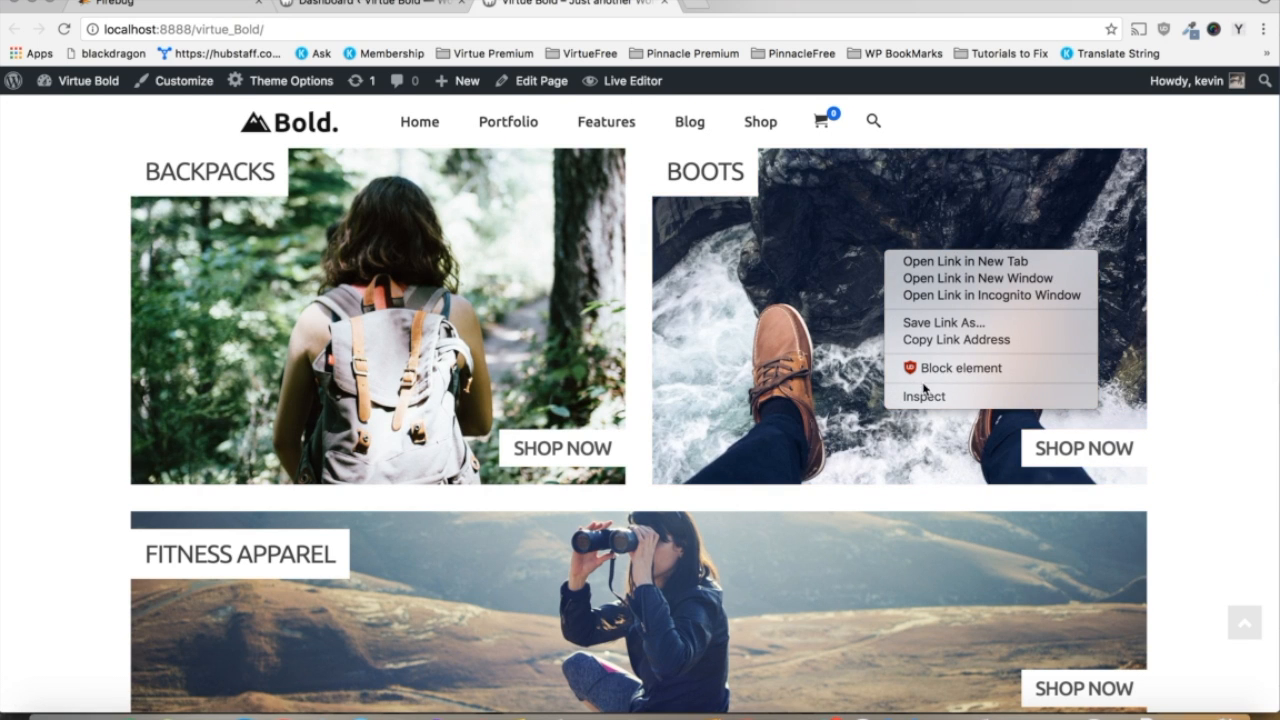
{"action": "left_click", "coordinate": [924, 396]}
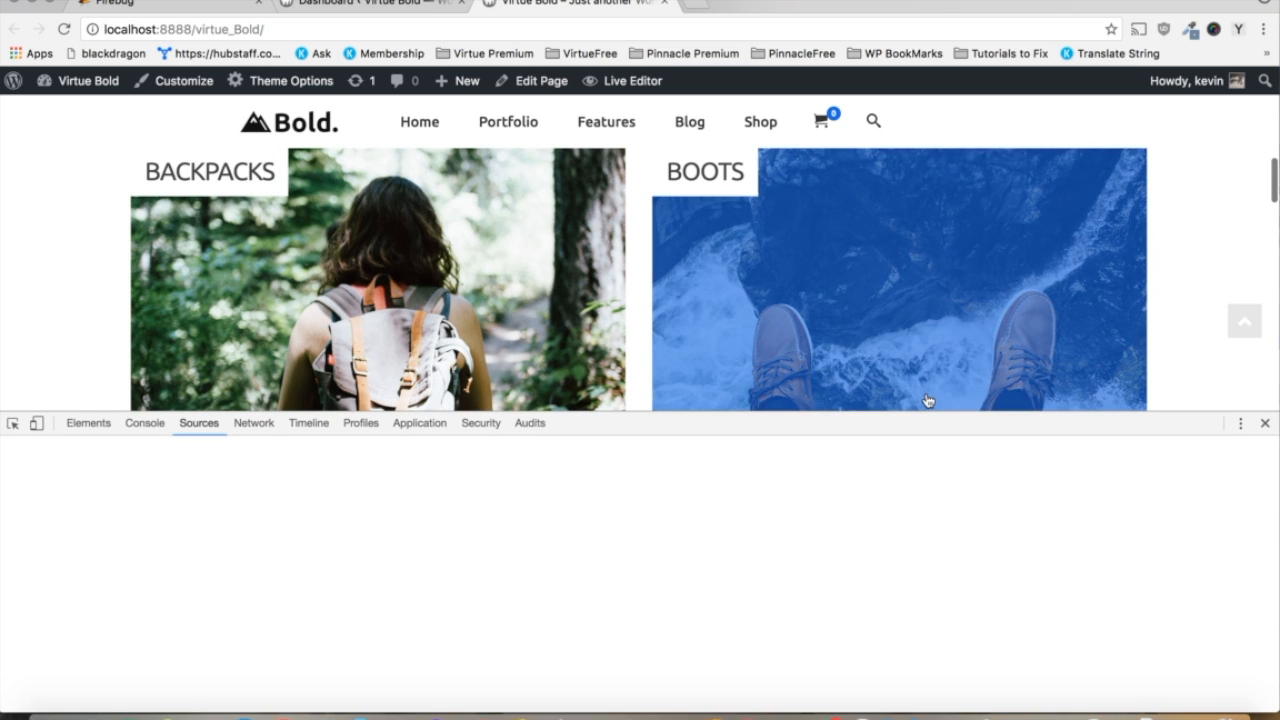
{"action": "left_click", "coordinate": [88, 422]}
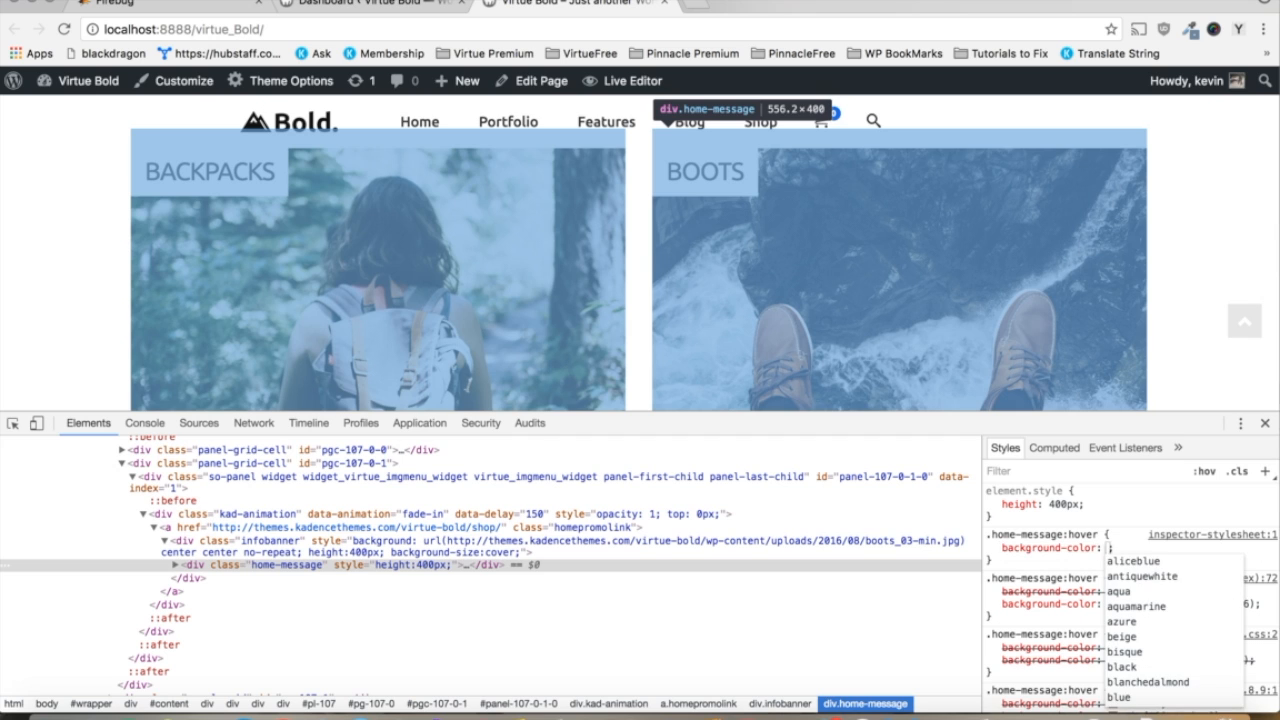
Give .home-message:hover an orange background at about 0.37 alpha, rgba(255,165,0,0.37).
{"action": "type", "text": "orange"}
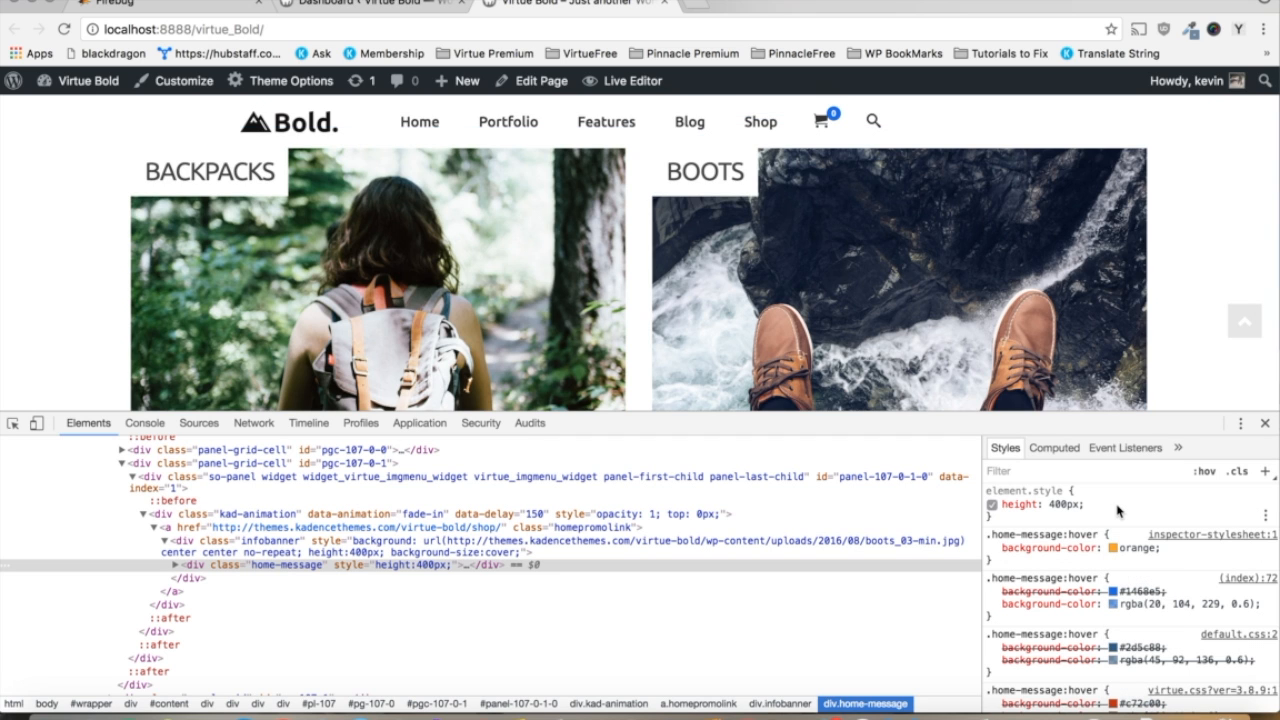
{"action": "mouse_move", "coordinate": [1024, 362]}
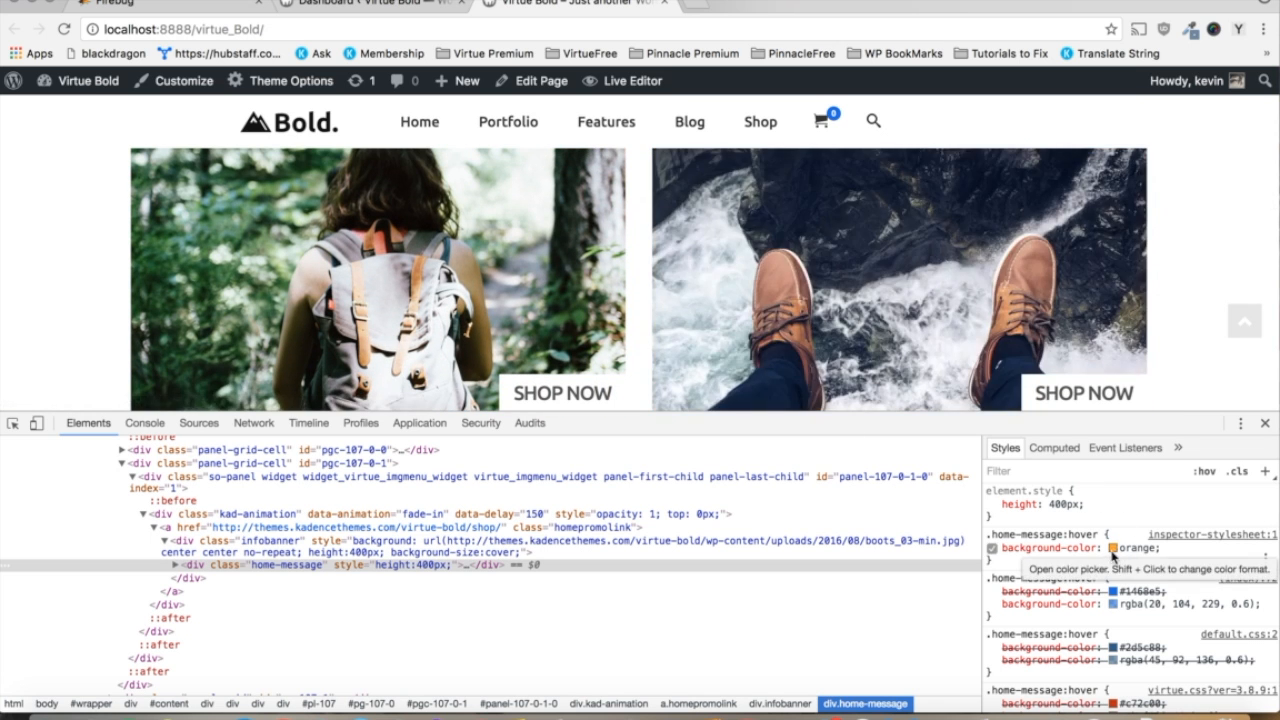
{"action": "left_click", "coordinate": [1112, 548]}
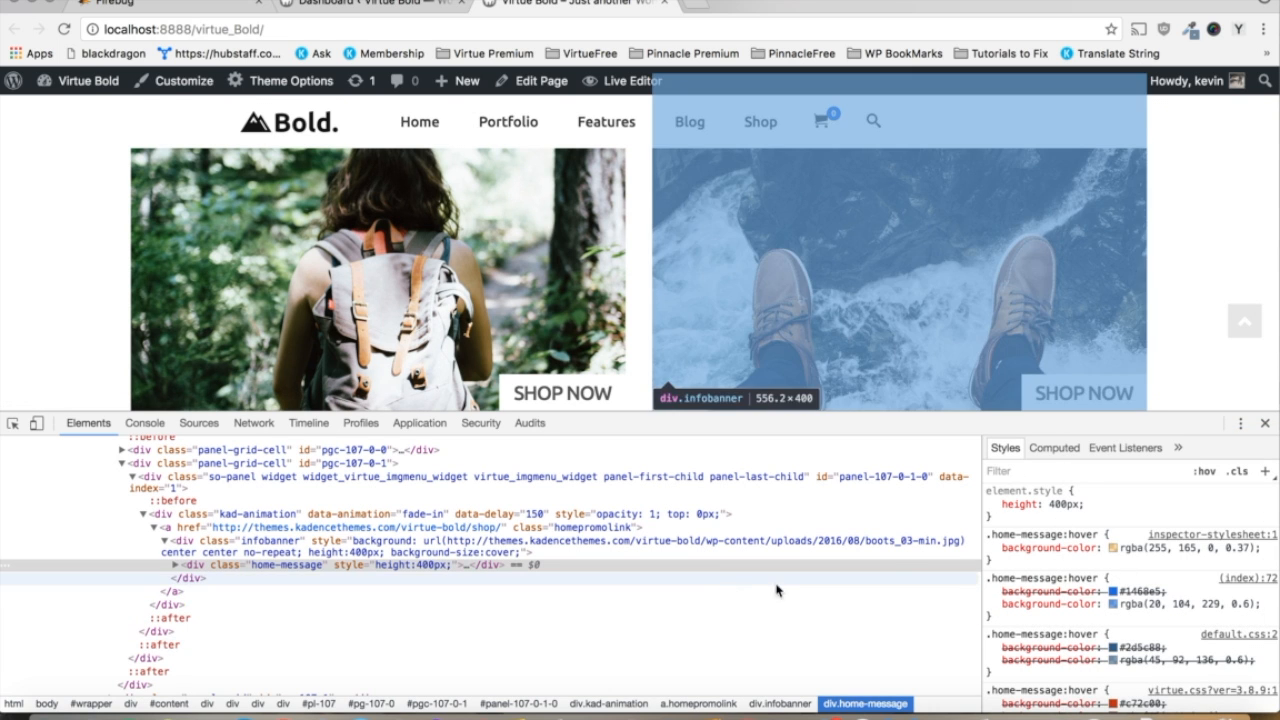
{"action": "mouse_move", "coordinate": [940, 392]}
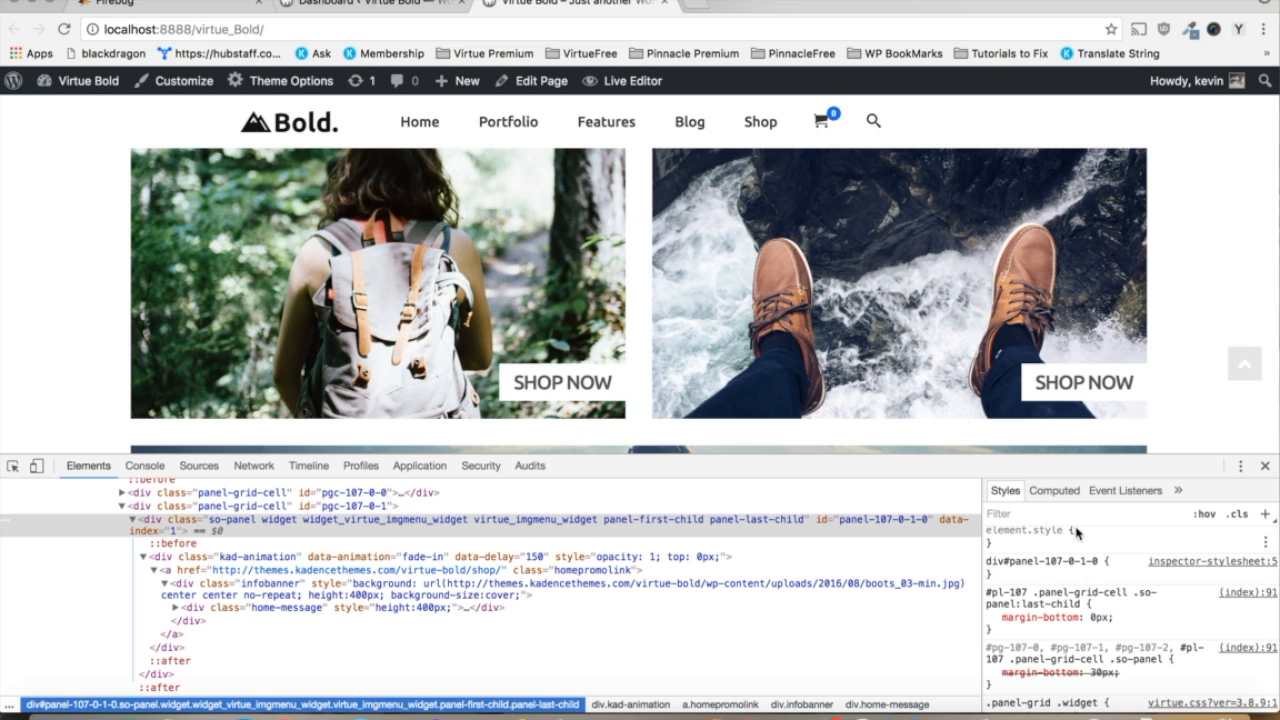
Start a new empty style rule for the Boots panel div#panel-107-0-1-0.
{"action": "left_click", "coordinate": [992, 616]}
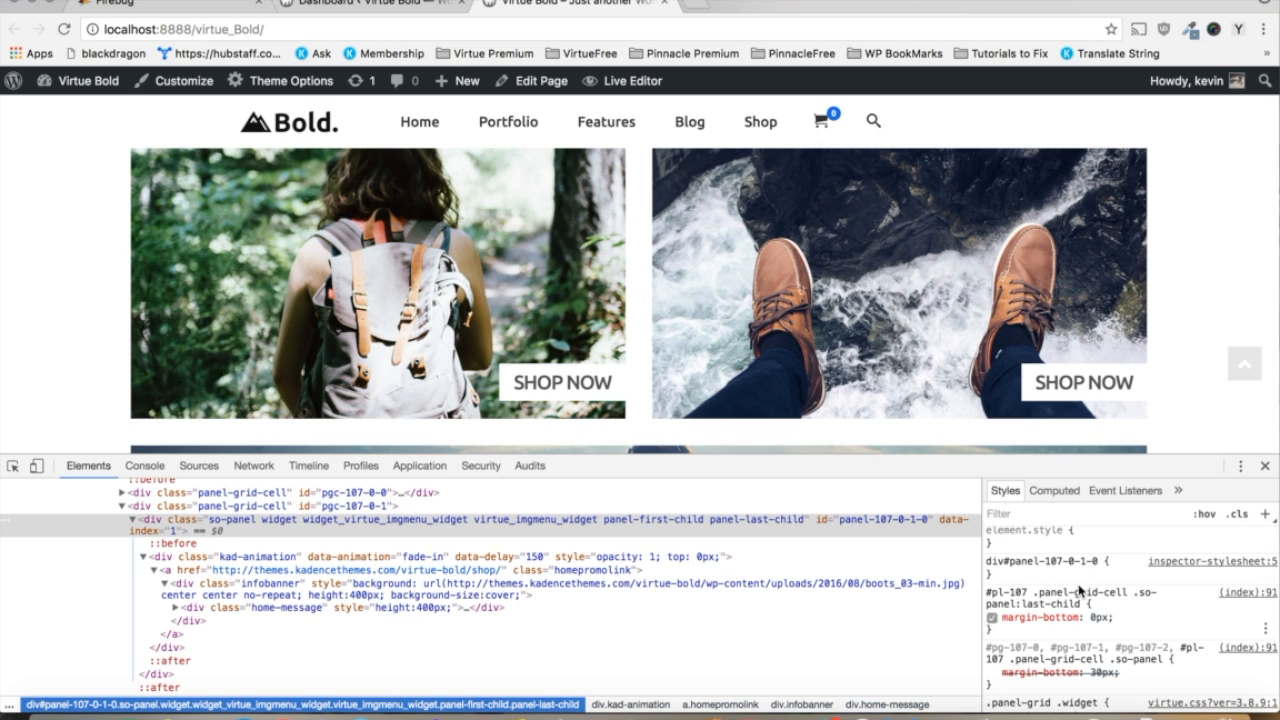
{"action": "mouse_move", "coordinate": [1148, 624]}
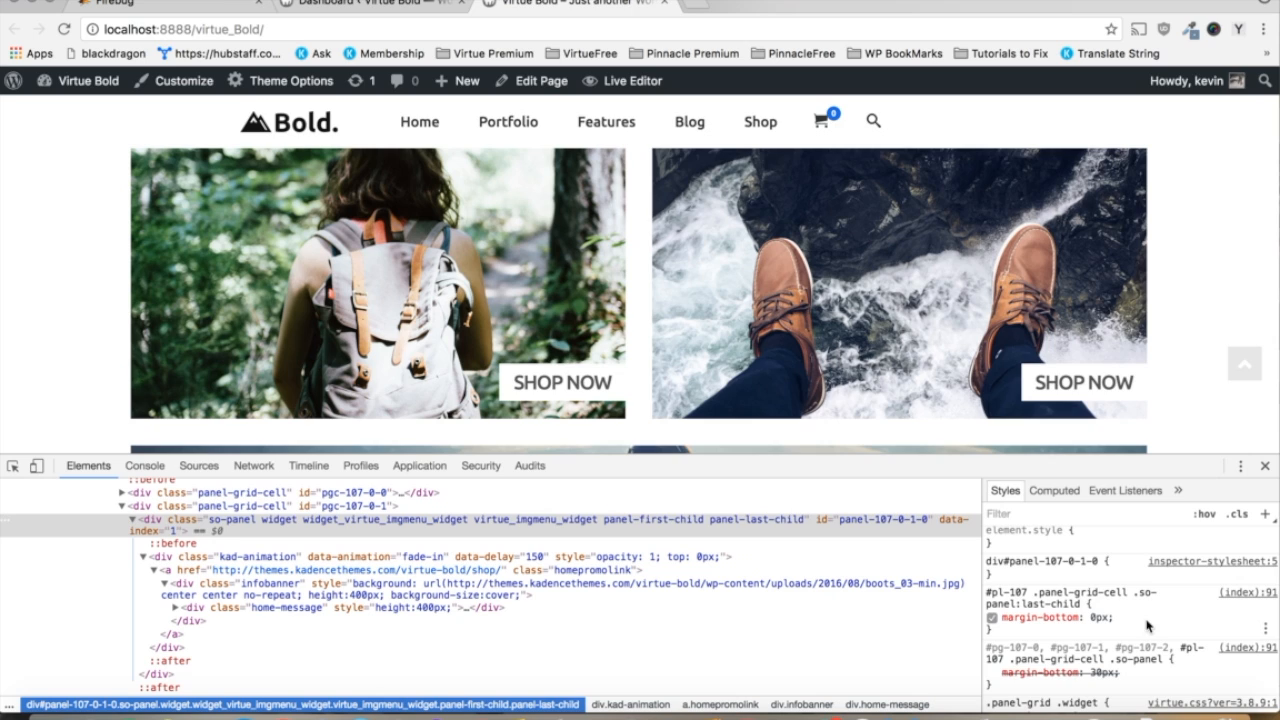
{"action": "mouse_move", "coordinate": [1172, 562]}
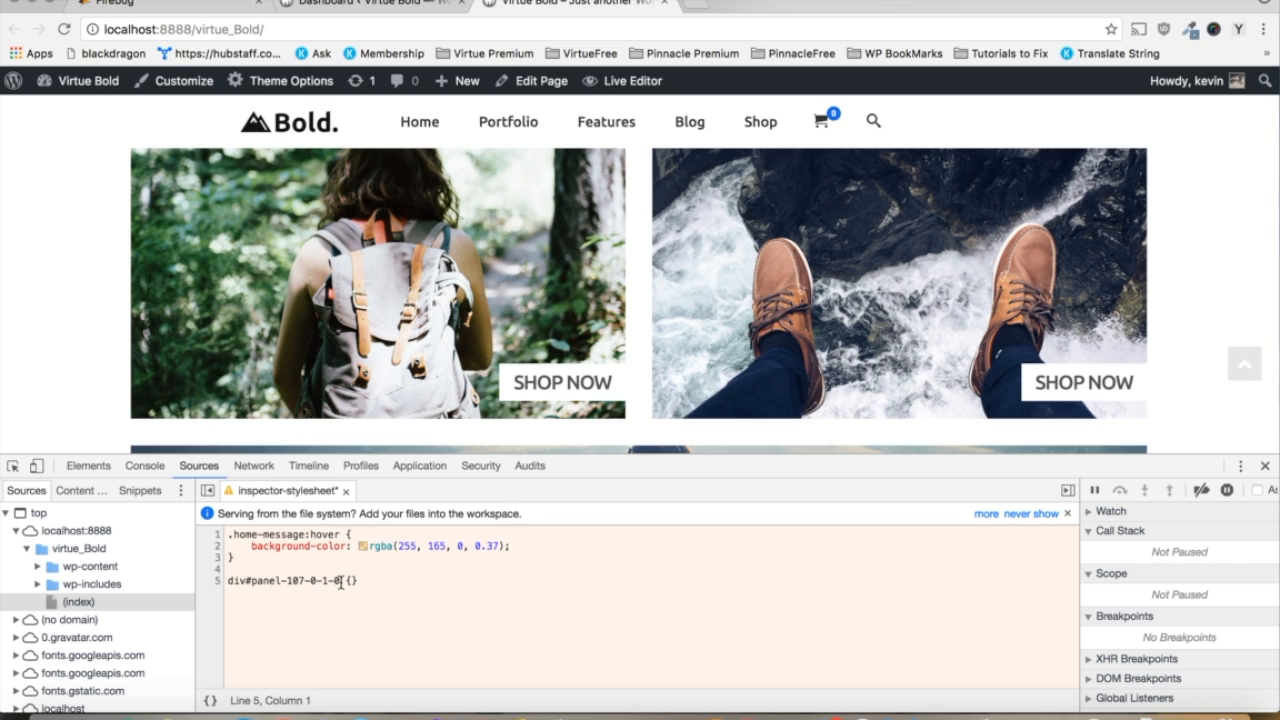
Copy the #panel-107-0-1-0 id in inspector-stylesheet to scope the orange hover rule to the Boots panel.
{"action": "double_click", "coordinate": [296, 580]}
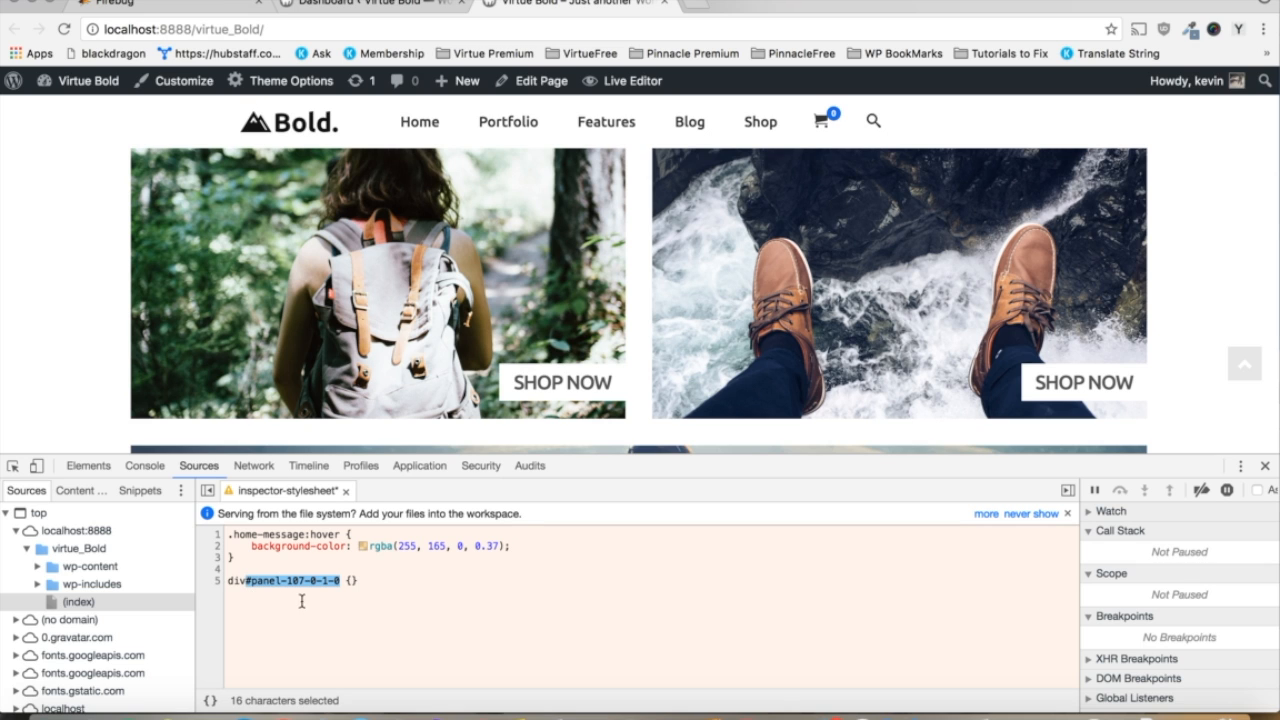
{"action": "right_click", "coordinate": [300, 580]}
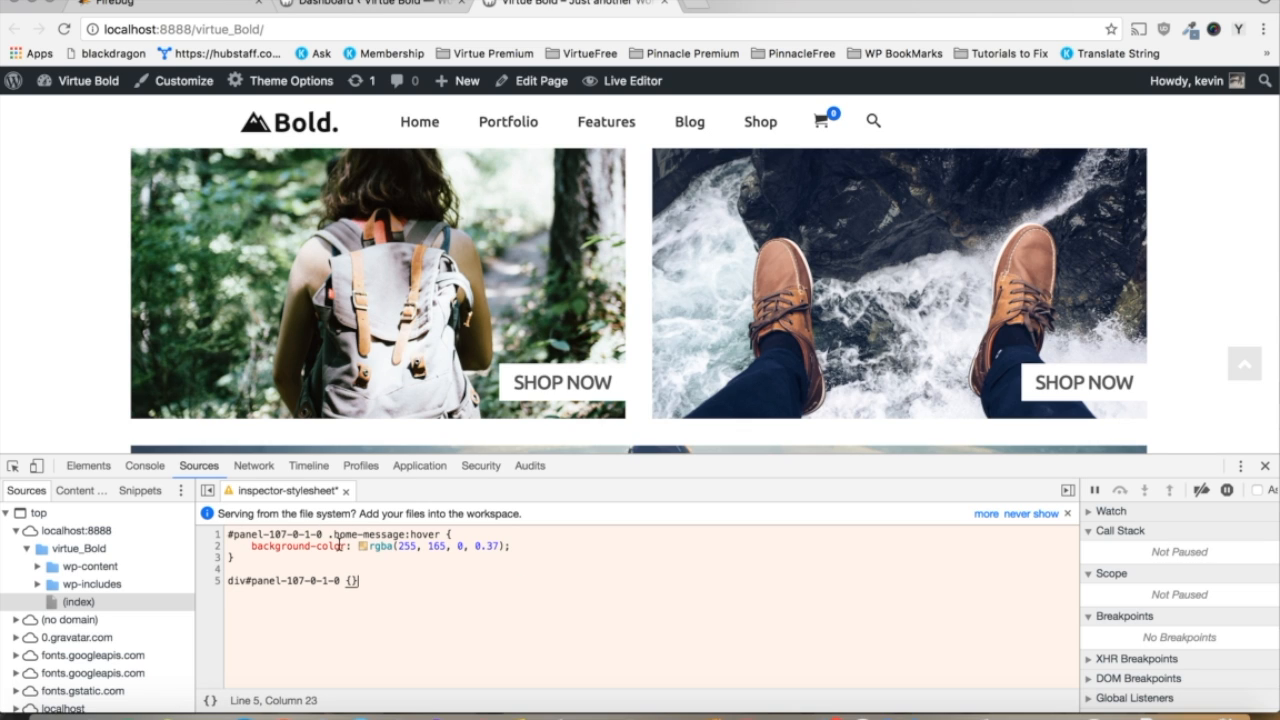
{"action": "mouse_move", "coordinate": [504, 586]}
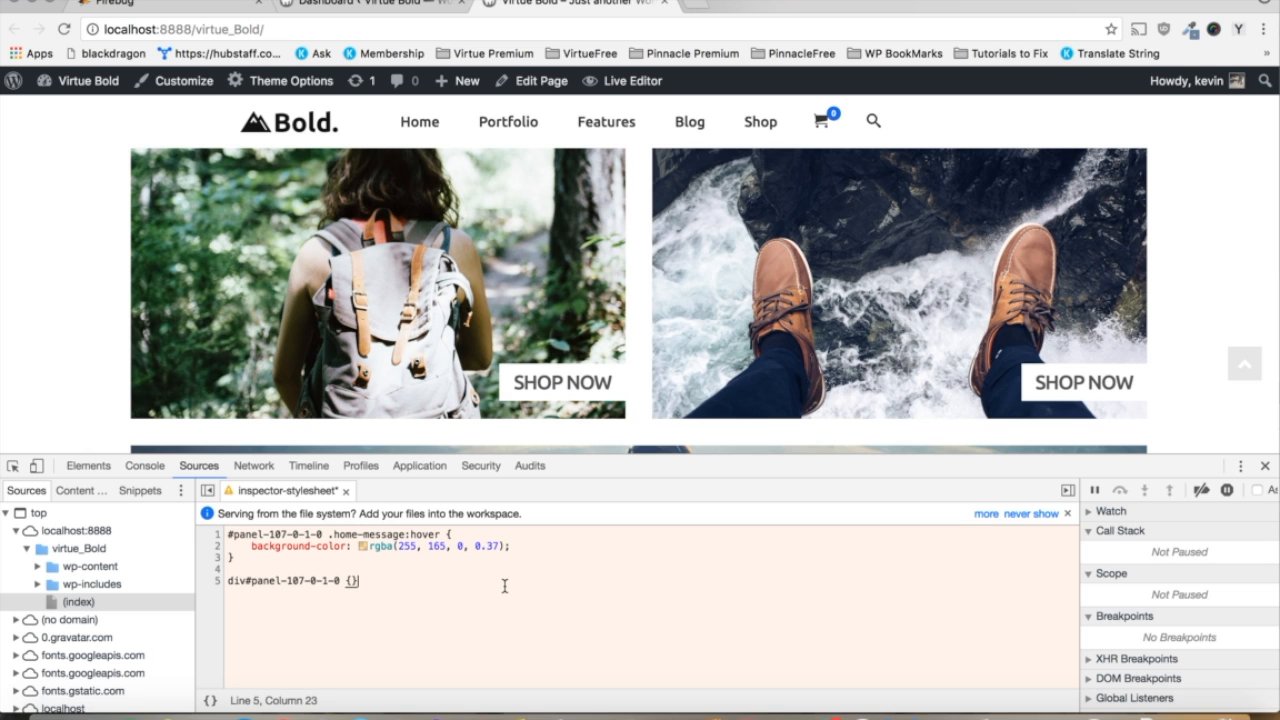
{"action": "mouse_move", "coordinate": [836, 316]}
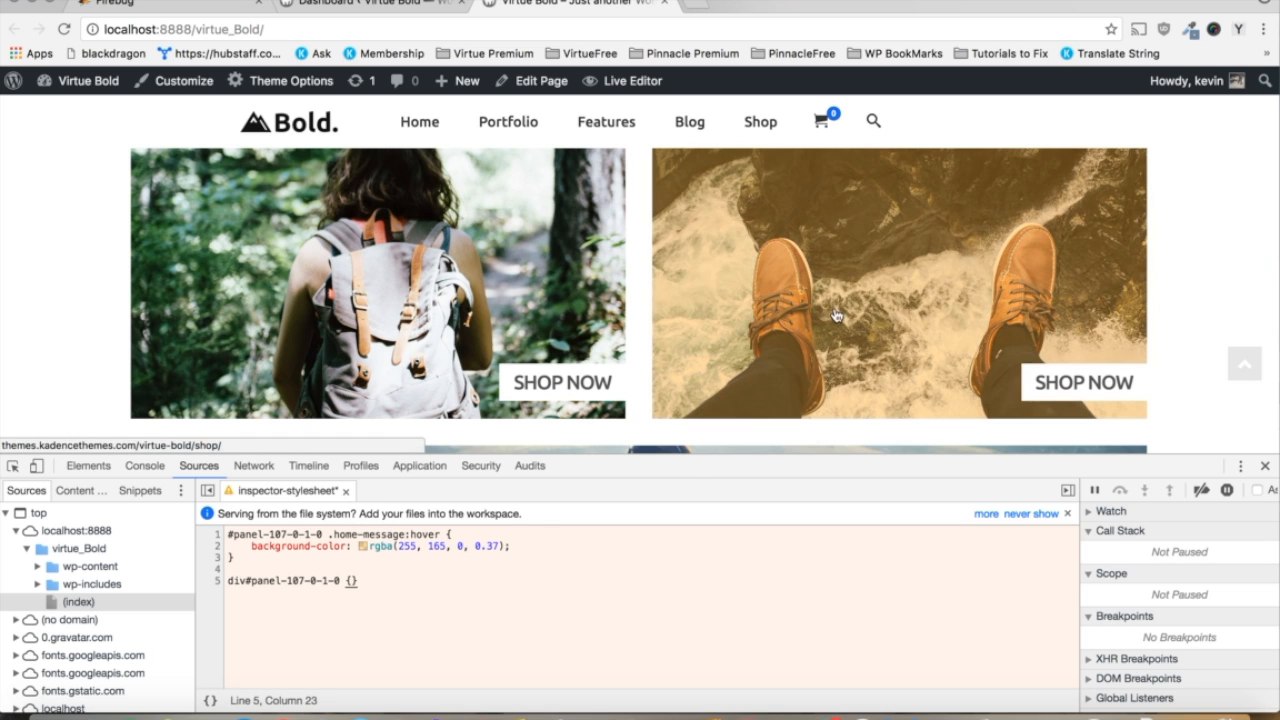
{"action": "mouse_move", "coordinate": [768, 292]}
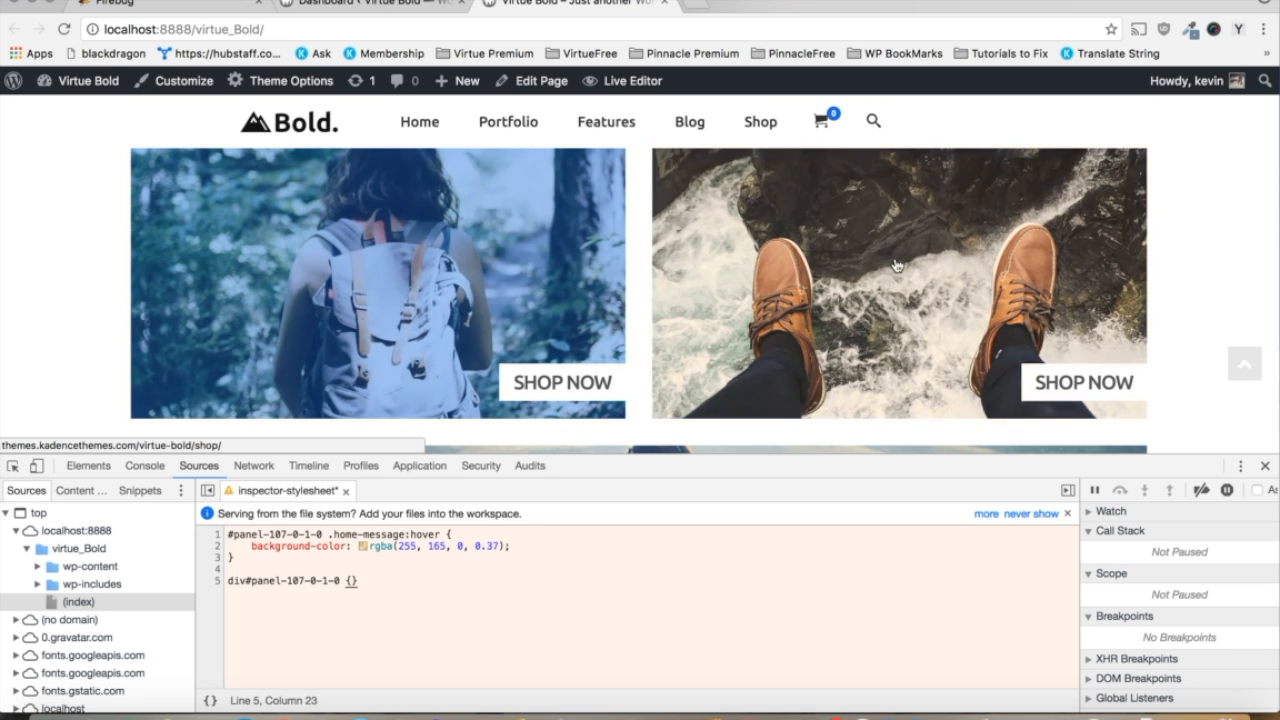
{"action": "scroll", "scroll_direction": "down", "scroll_amount": 3}
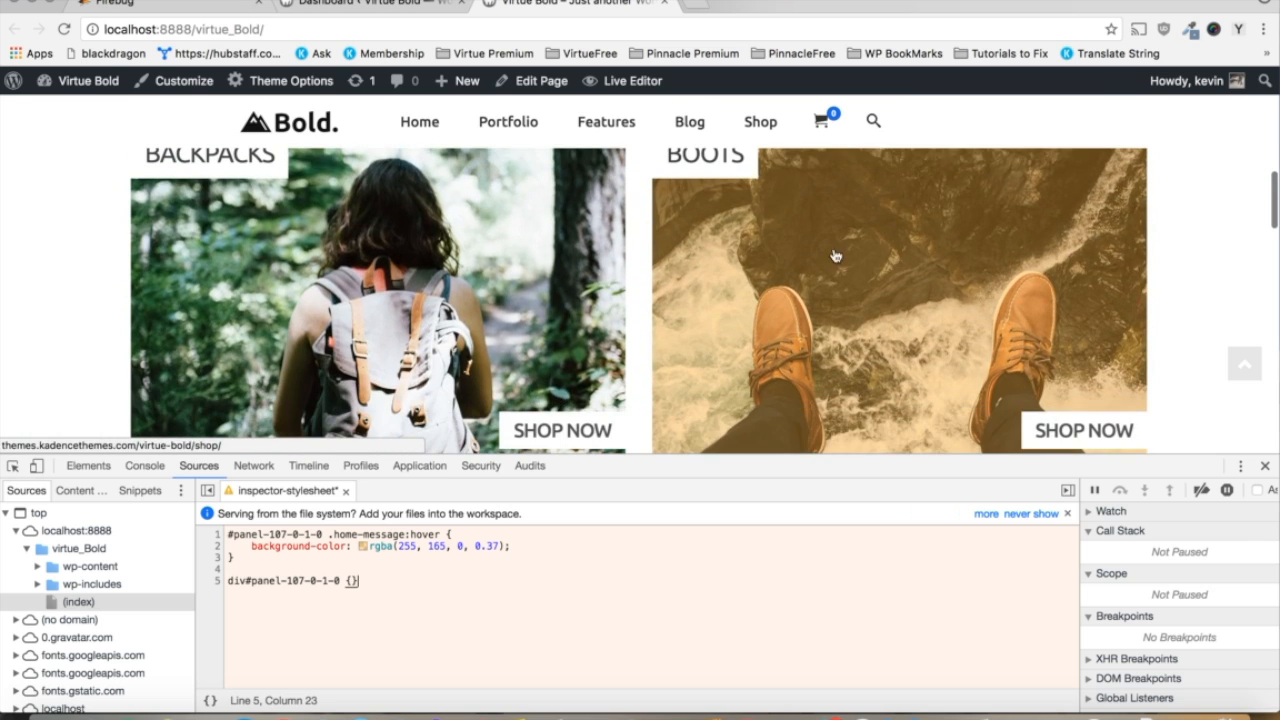
{"action": "mouse_move", "coordinate": [372, 304]}
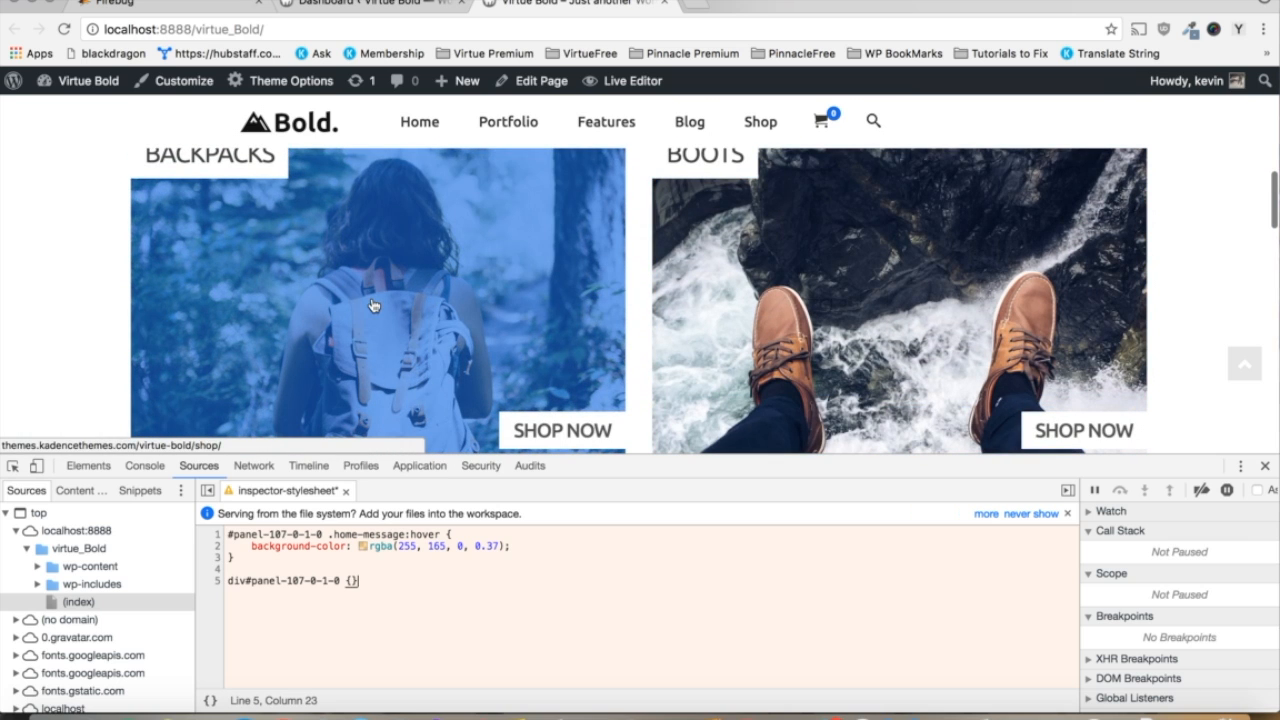
{"action": "mouse_move", "coordinate": [392, 308]}
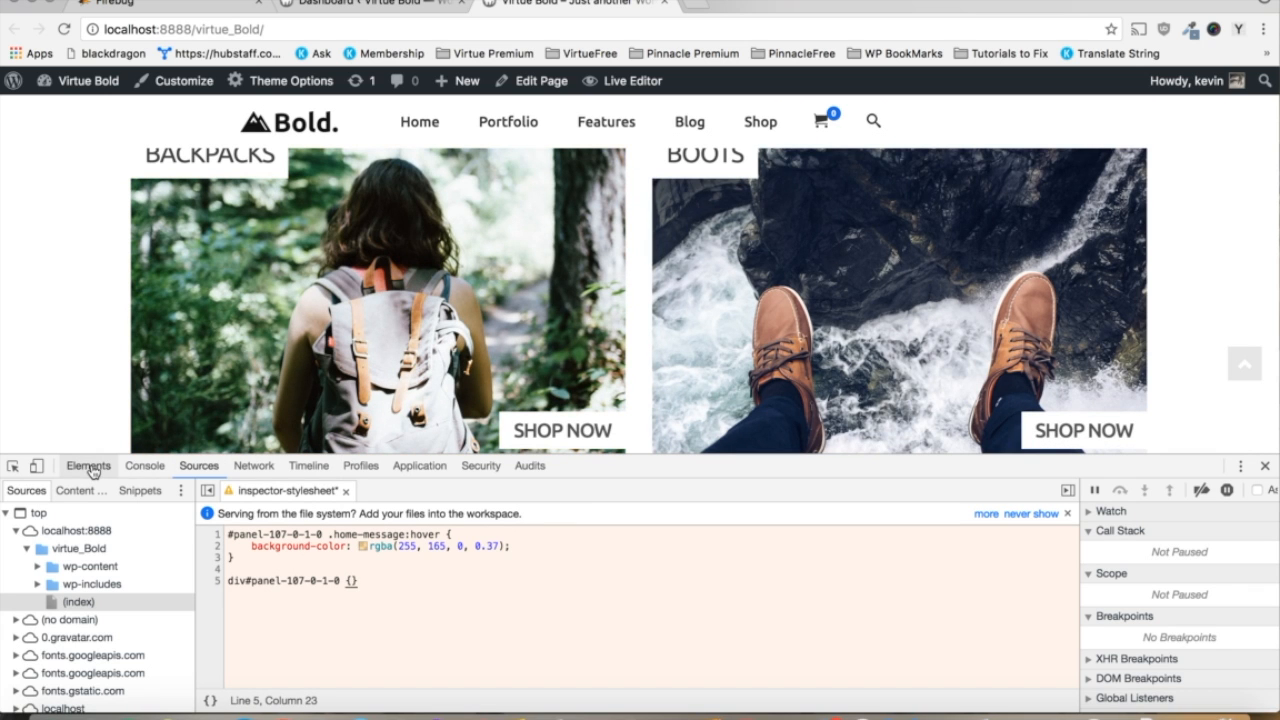
{"action": "mouse_move", "coordinate": [68, 448]}
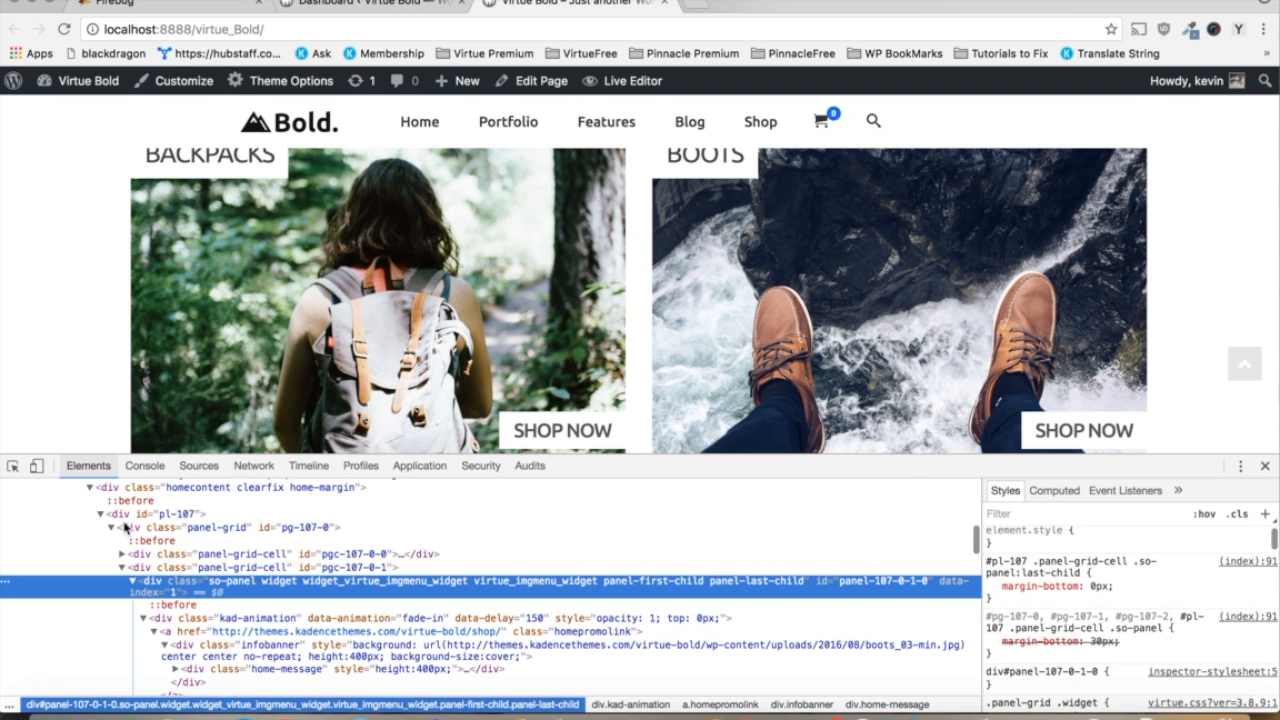
{"action": "mouse_move", "coordinate": [170, 580]}
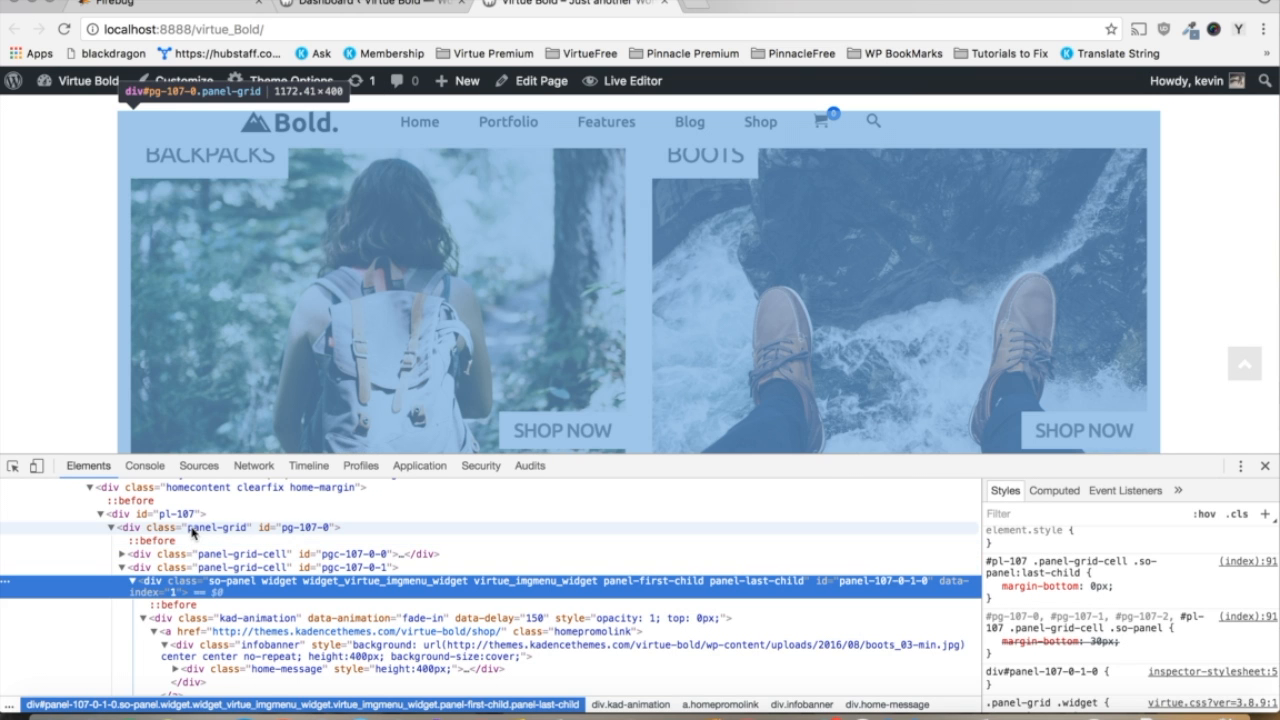
{"action": "mouse_move", "coordinate": [208, 532]}
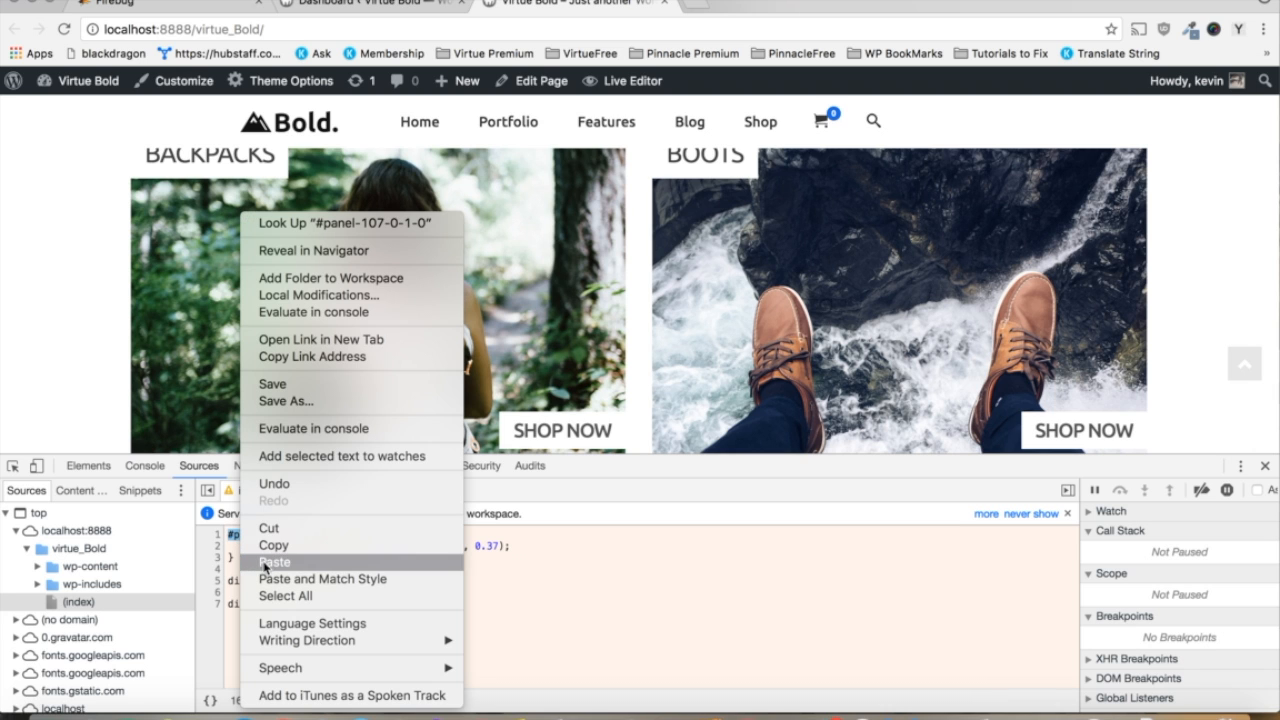
Change the selector to #pg-107-0 .home-message:hover so the whole row tints on hover.
{"action": "left_click", "coordinate": [276, 560]}
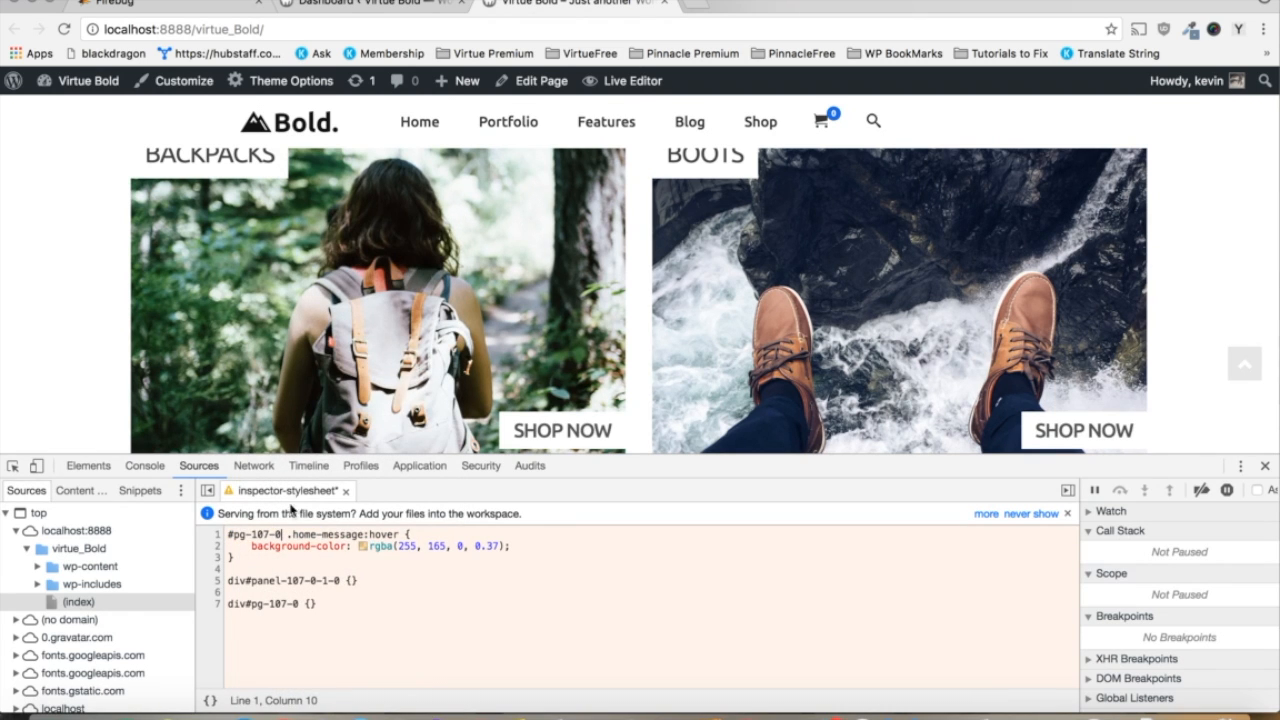
{"action": "mouse_move", "coordinate": [924, 304]}
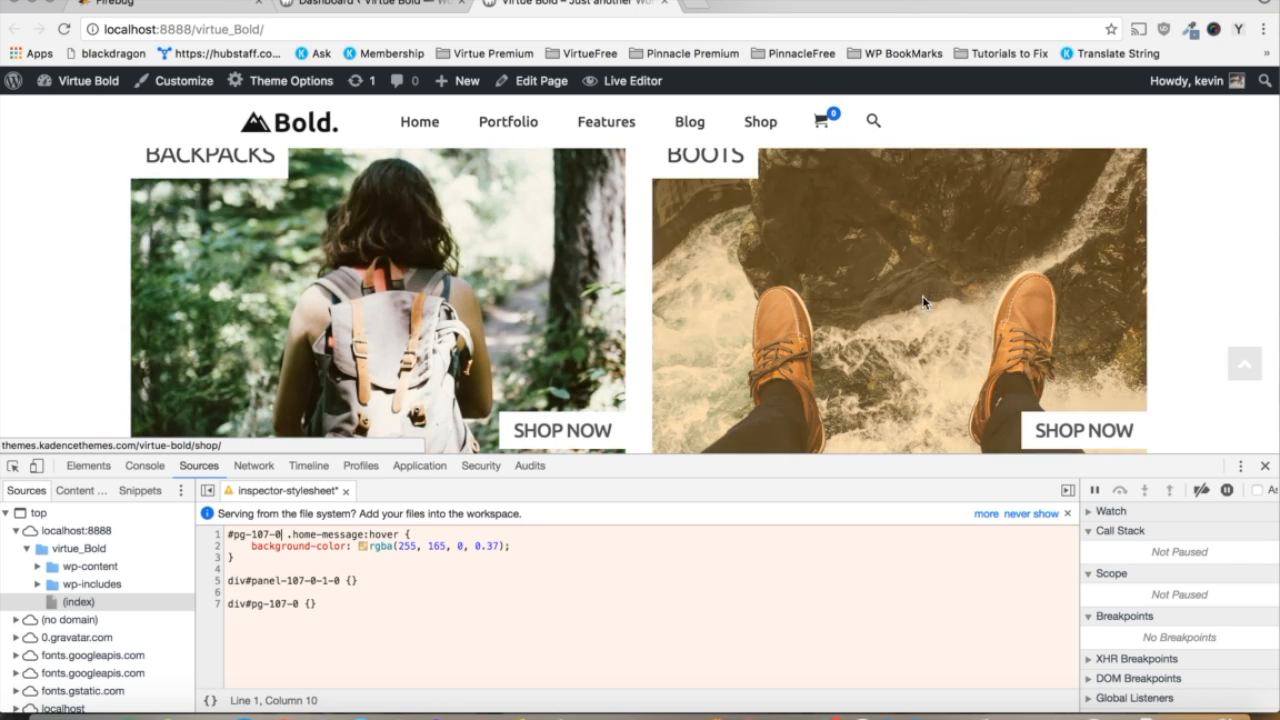
{"action": "scroll", "scroll_direction": "down", "scroll_amount": 3}
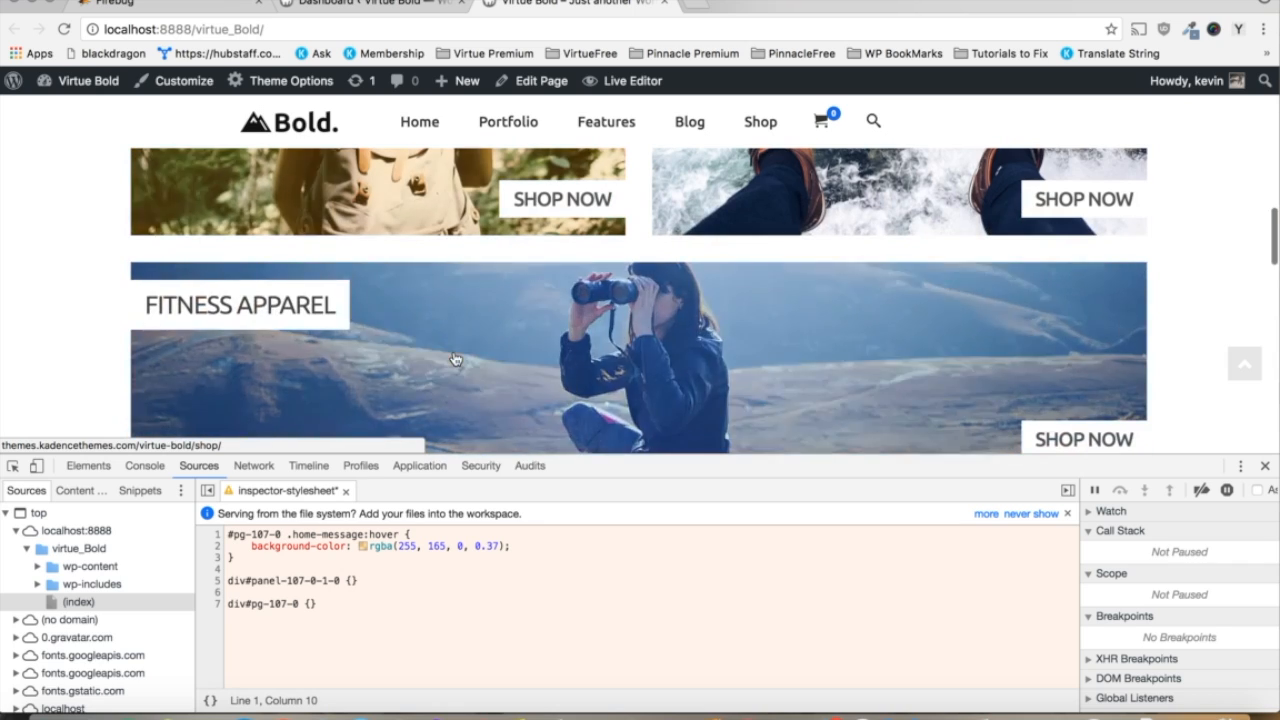
{"action": "scroll", "scroll_direction": "up", "scroll_amount": 3}
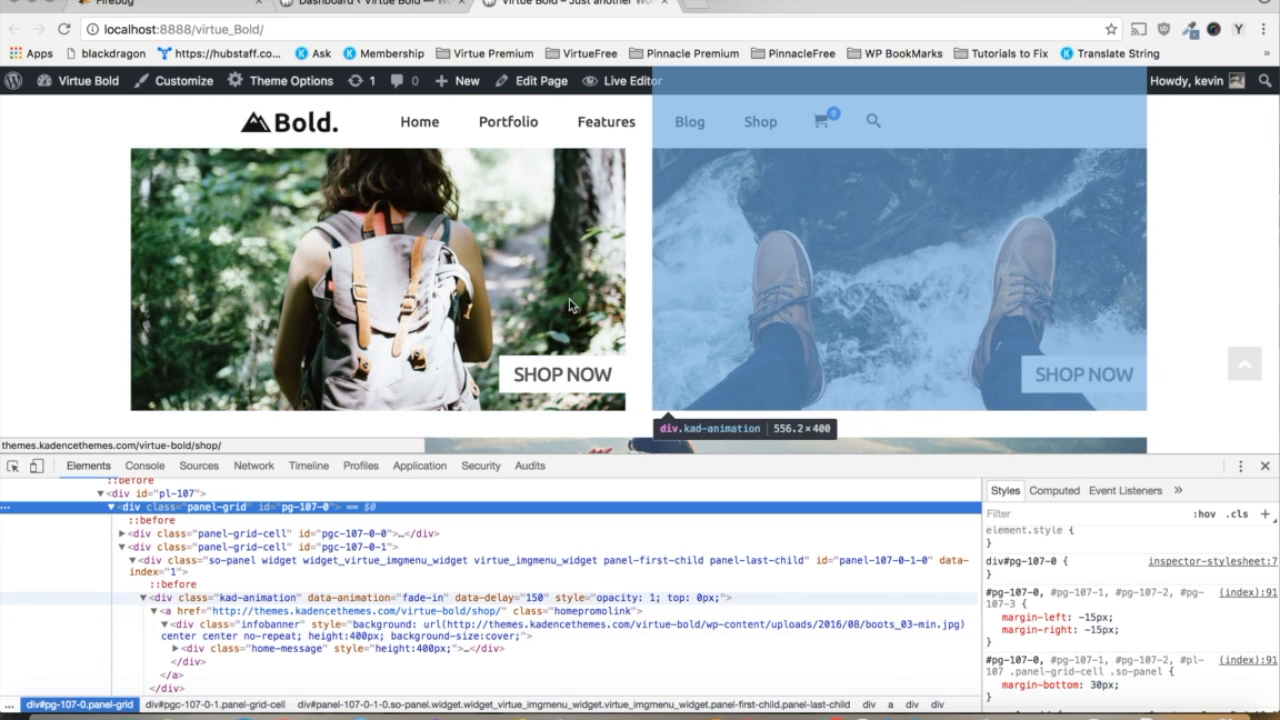
{"action": "mouse_move", "coordinate": [368, 274]}
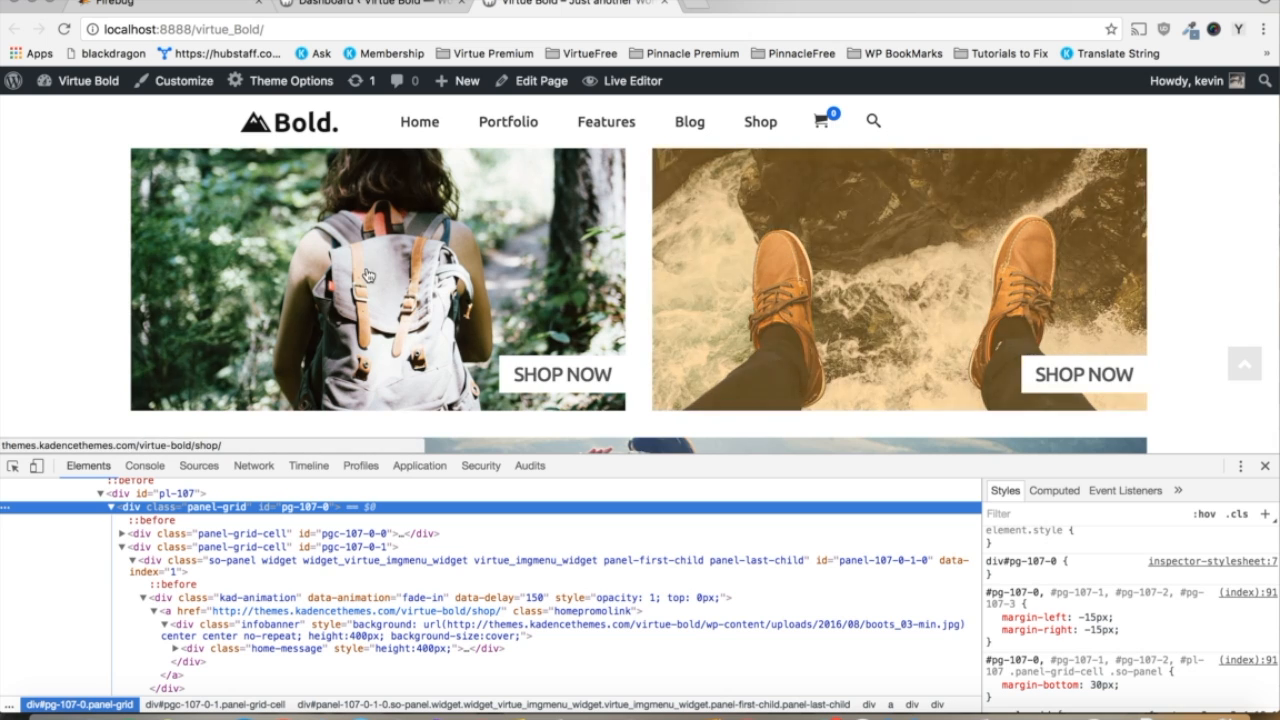
{"action": "mouse_move", "coordinate": [252, 560]}
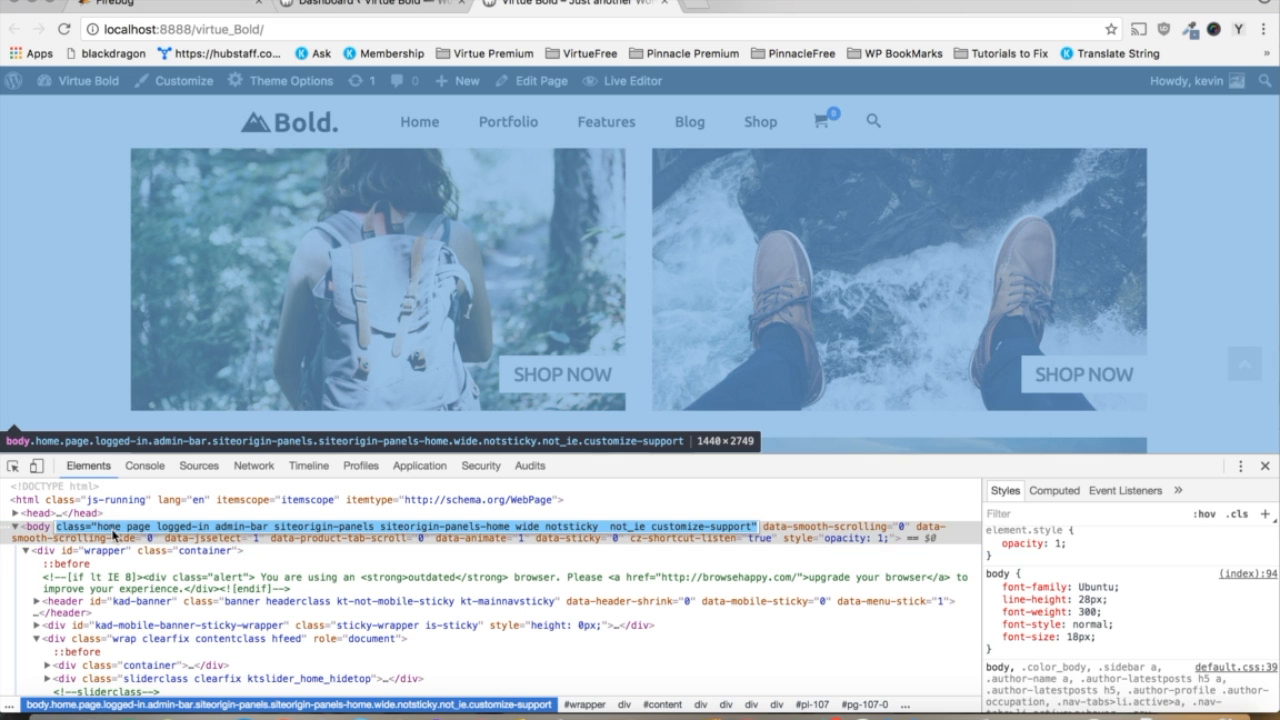
Read the body element's class attribute to find the home class.
{"action": "right_click", "coordinate": [110, 528]}
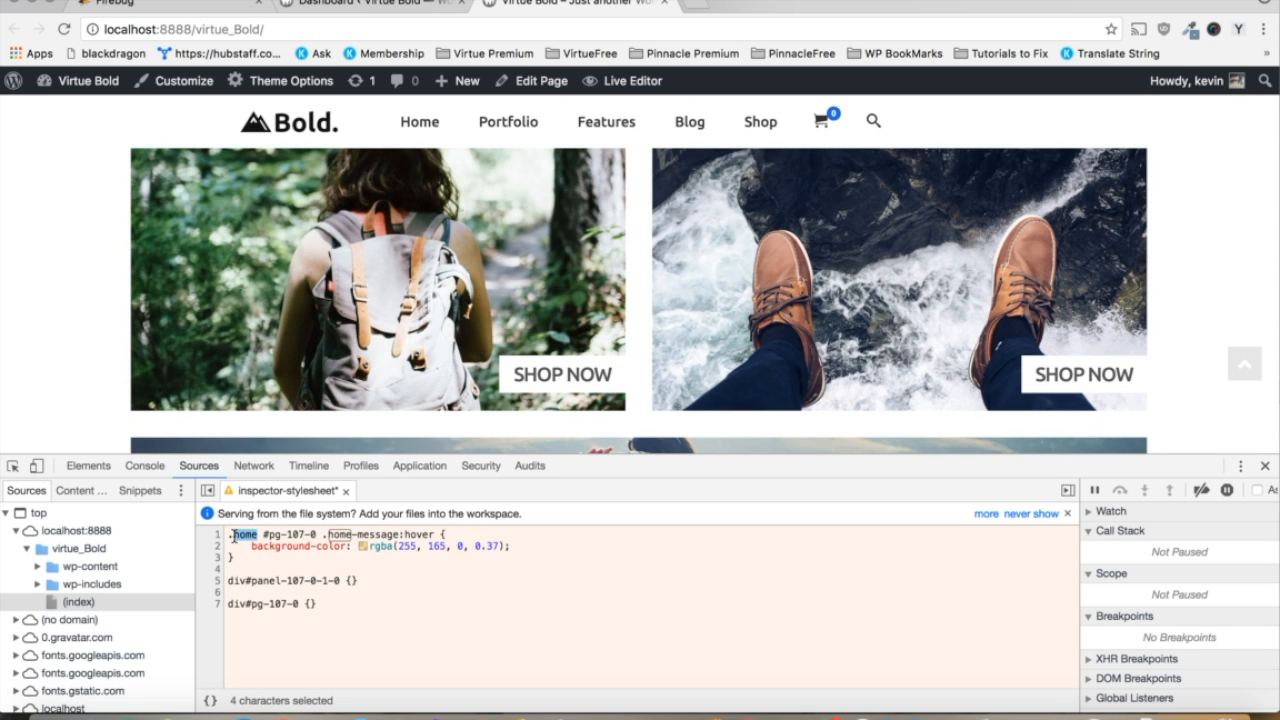
Prefix the selector with .home so it reads .home #pg-107-0 .home-message:hover.
{"action": "double_click", "coordinate": [290, 534]}
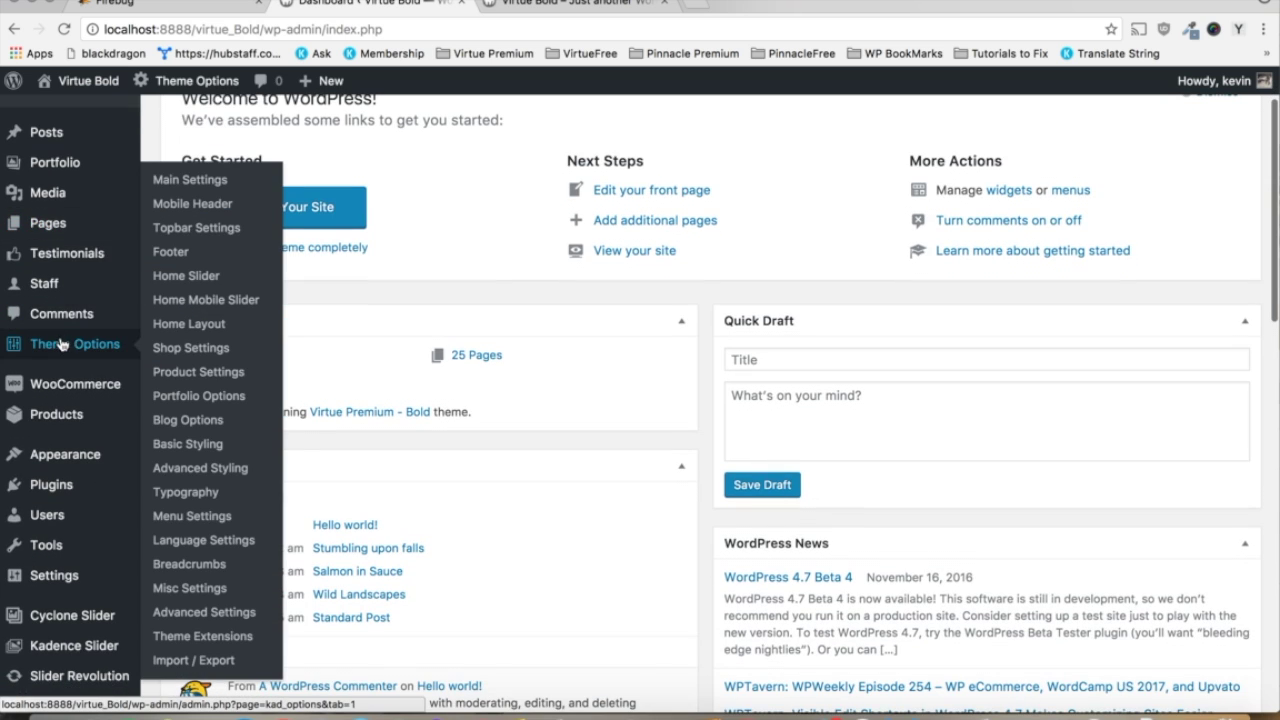
{"action": "mouse_move", "coordinate": [204, 612]}
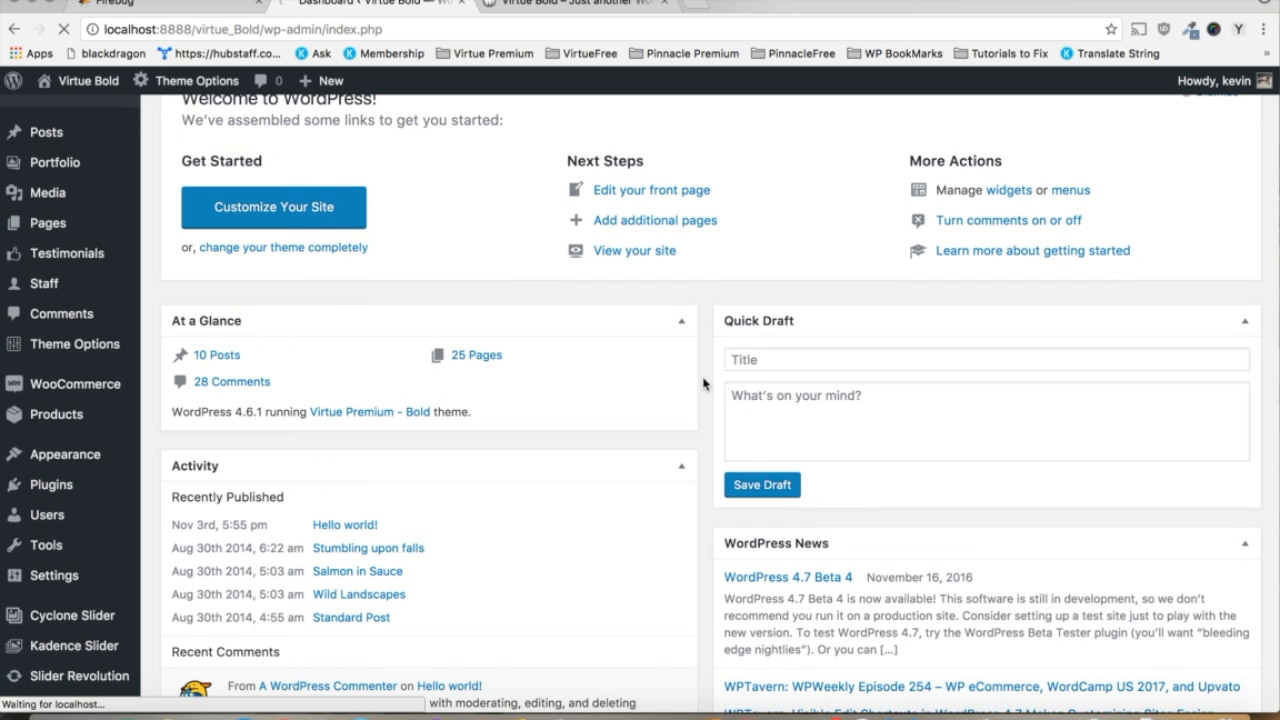
Go to the Virtue Theme Options Advanced Settings page.
{"action": "left_click", "coordinate": [76, 344]}
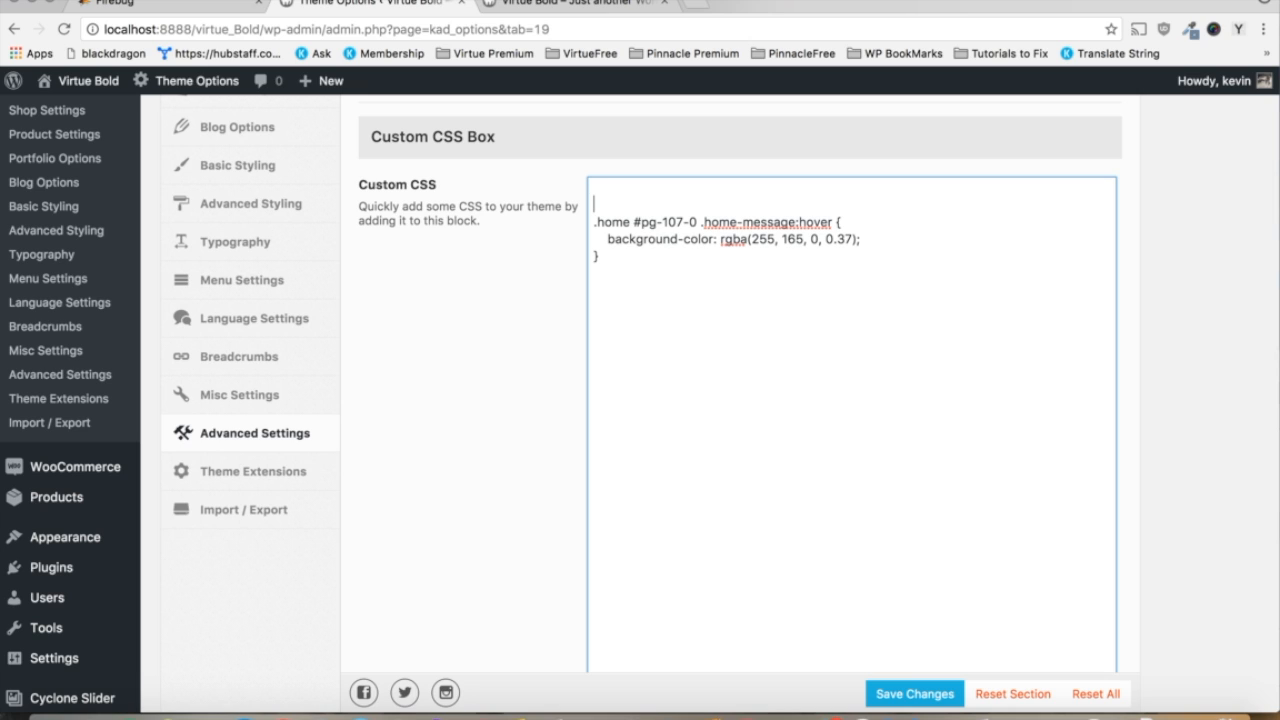
Add a /* Home Message Orange Hover */ comment above the rule in the Custom CSS box.
{"action": "type", "text": "/*"}
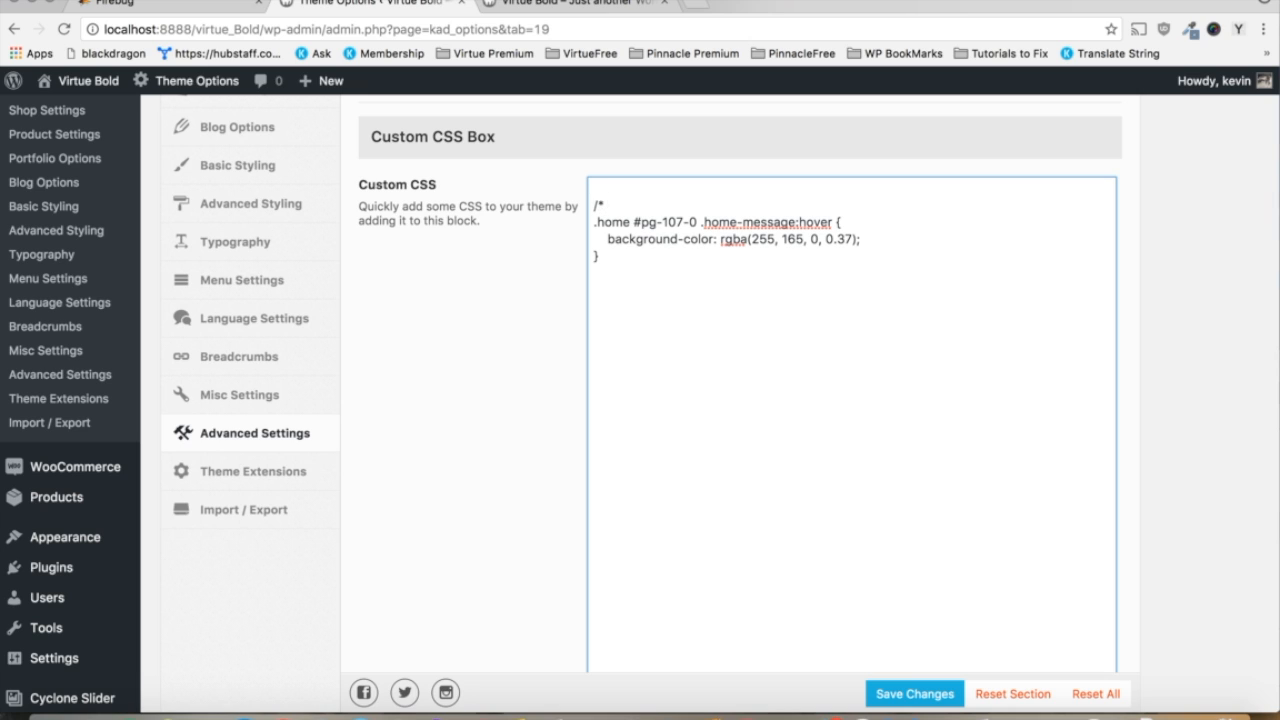
{"action": "type", "text": "Home Message Or"}
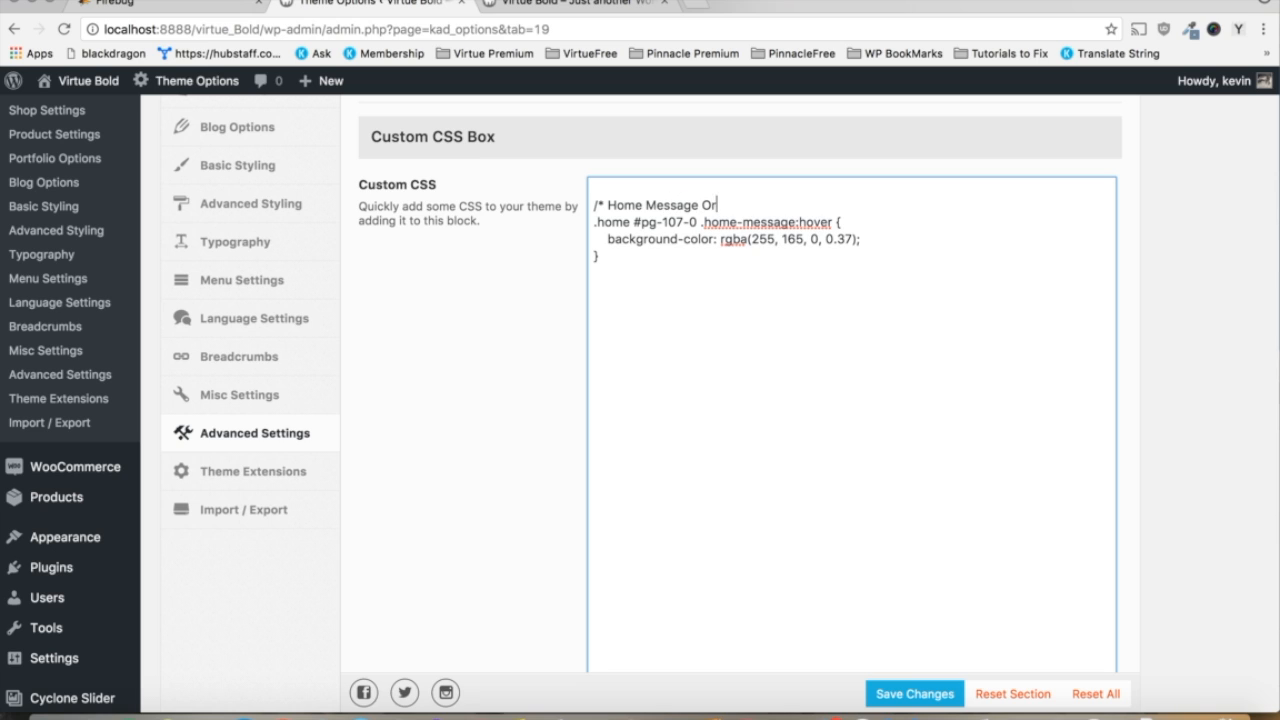
{"action": "type", "text": "ange Hover"}
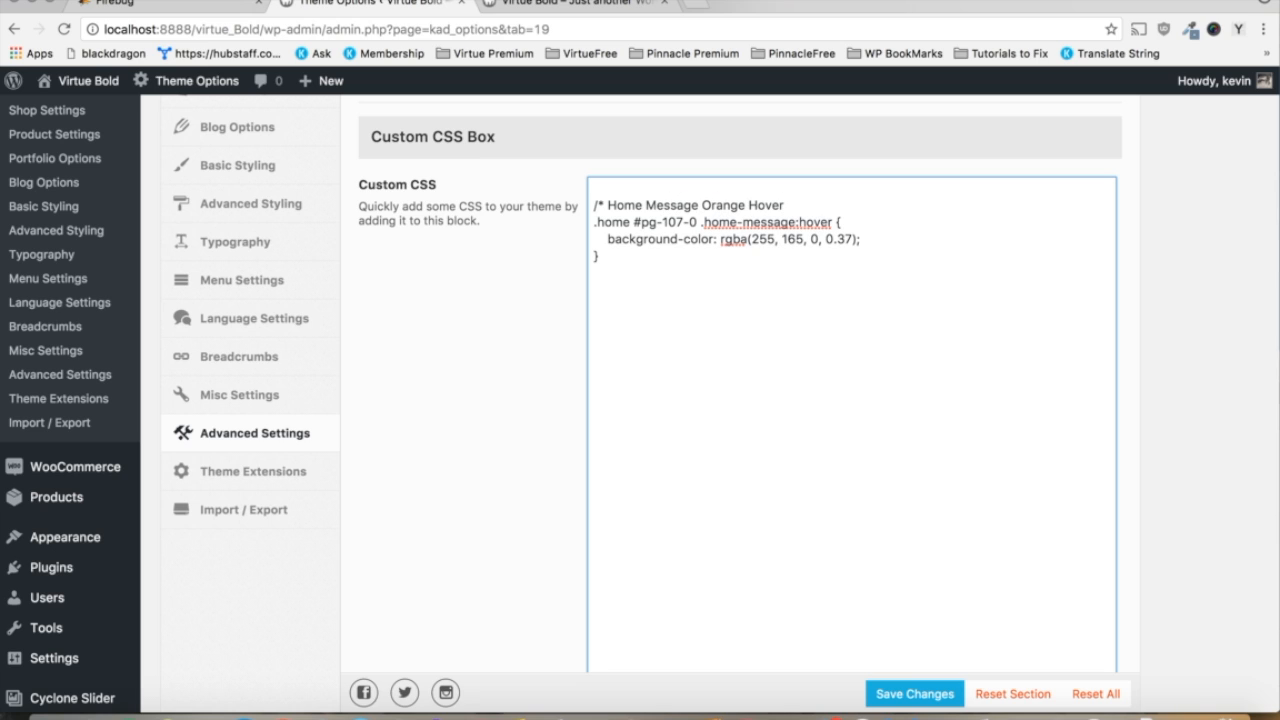
{"action": "type", "text": "*"}
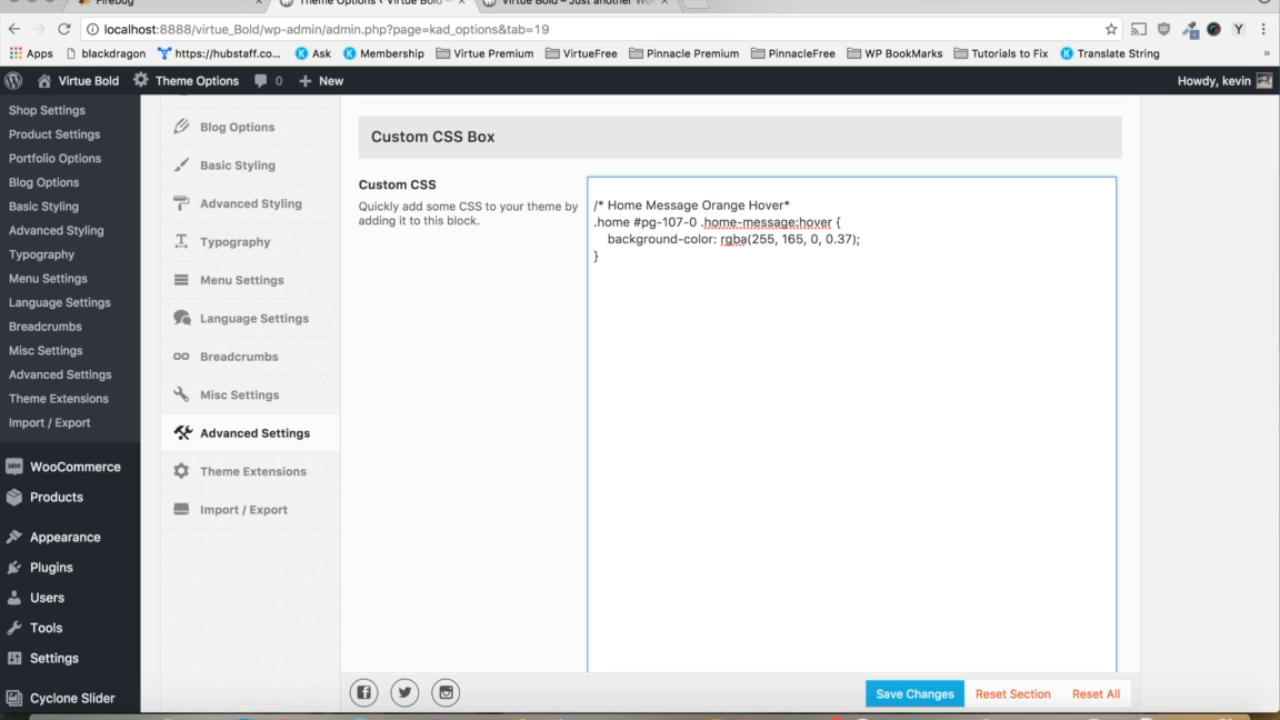
{"action": "type", "text": "/"}
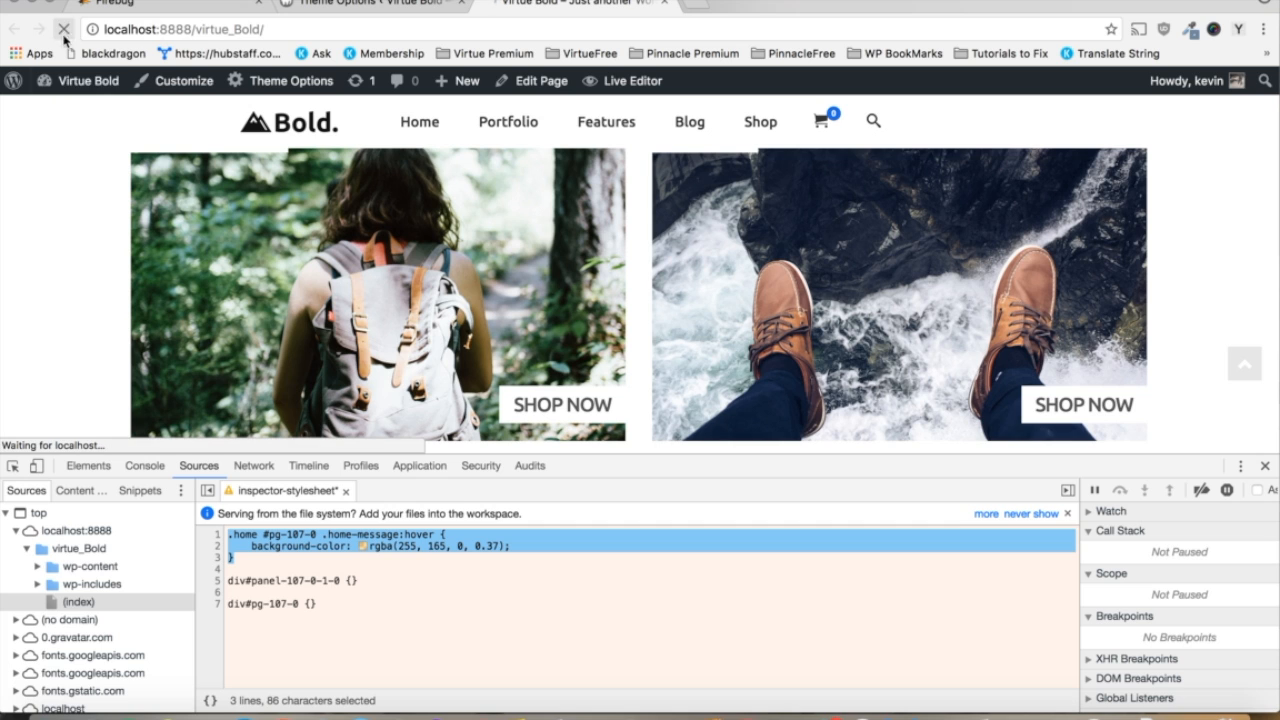
Reload the home page, close DevTools and scroll to the Backpacks, Boots and Fitness Apparel tiles.
{"action": "left_click", "coordinate": [64, 28]}
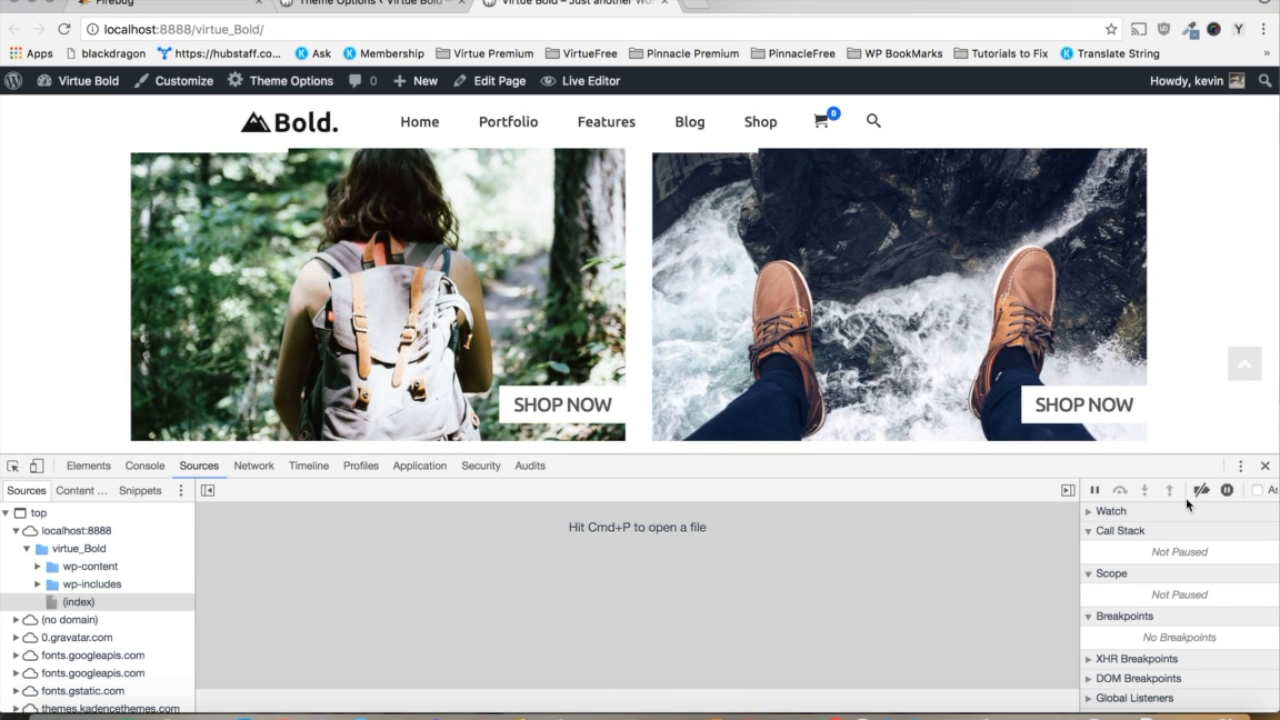
{"action": "left_click", "coordinate": [1266, 464]}
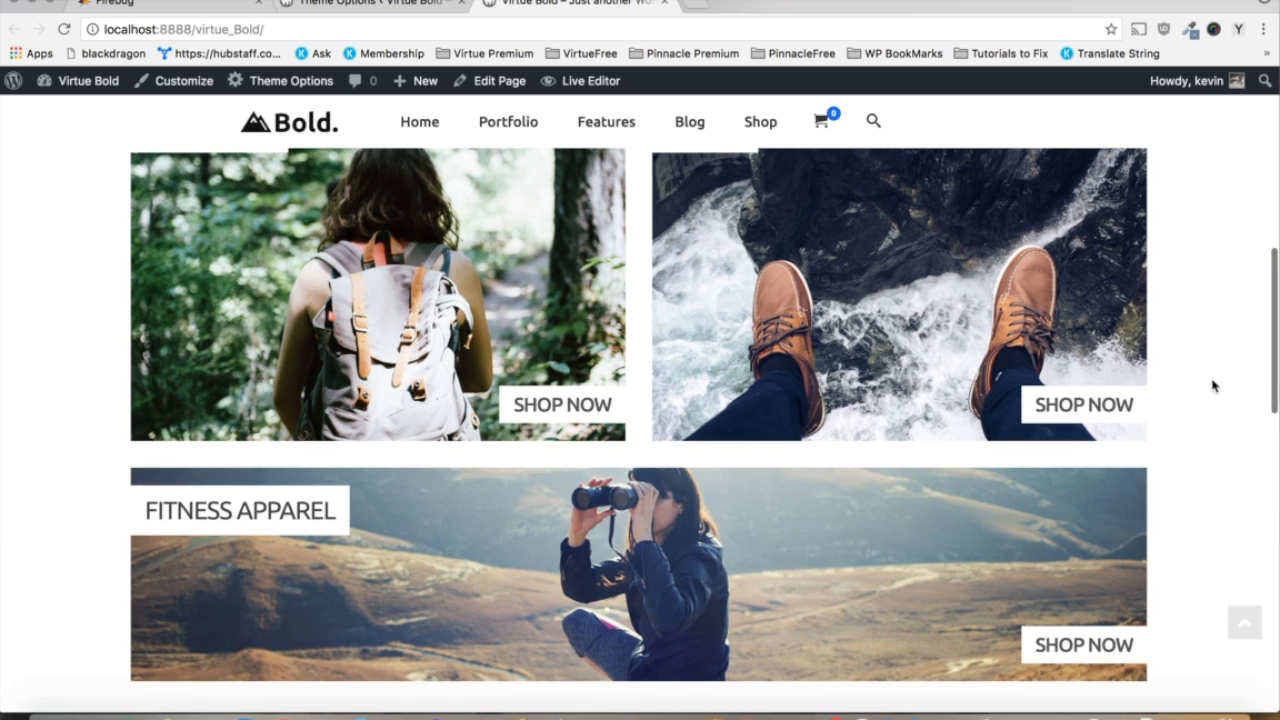
{"action": "scroll", "scroll_direction": "down", "scroll_amount": 3}
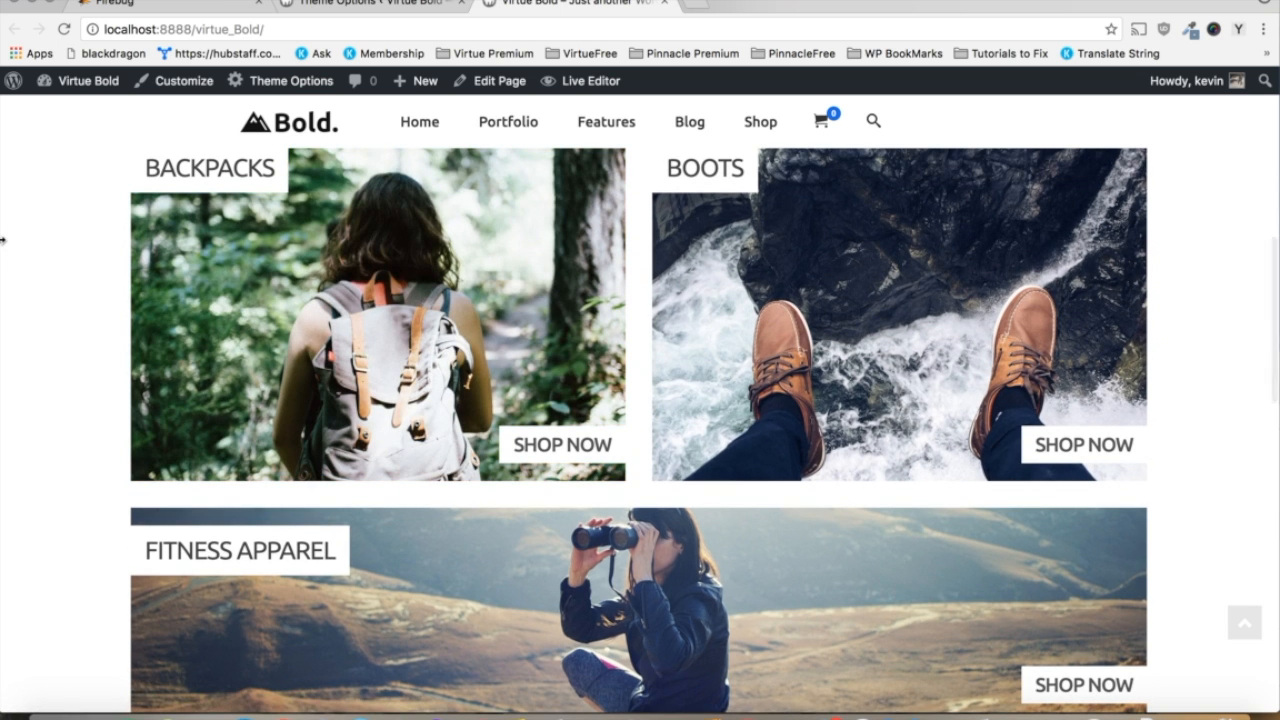
{"action": "scroll", "scroll_direction": "down", "scroll_amount": 3}
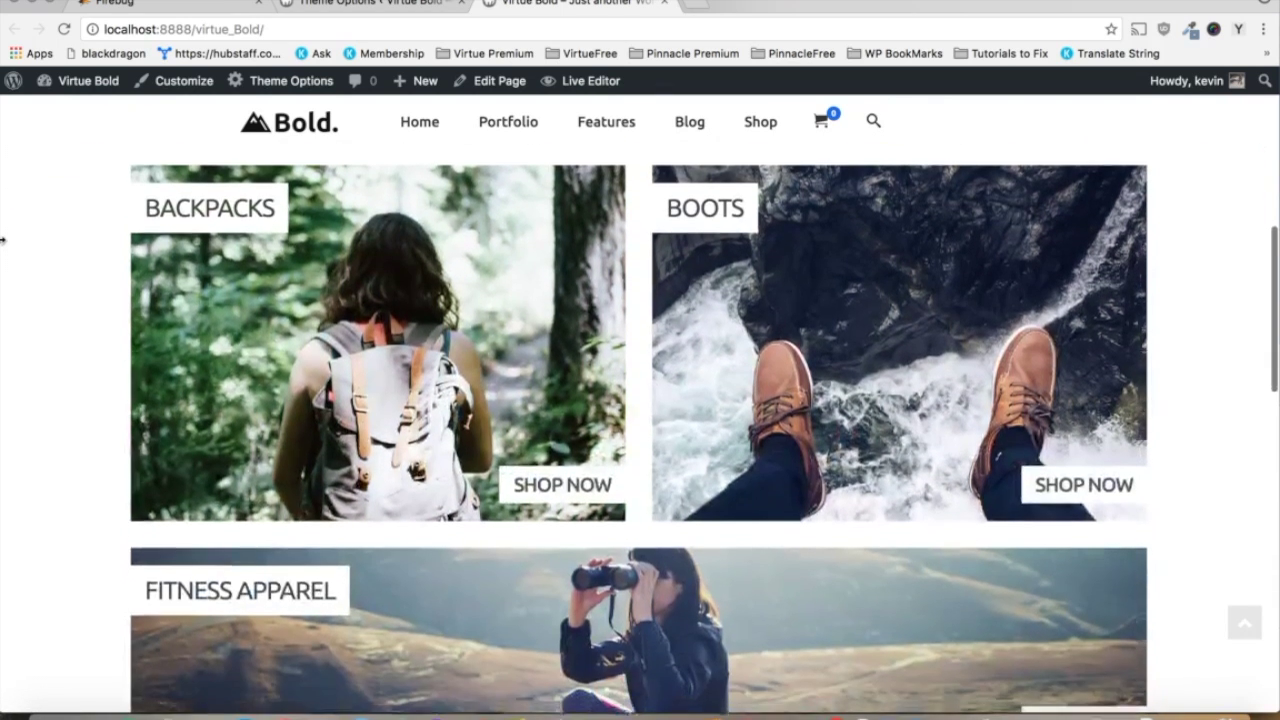